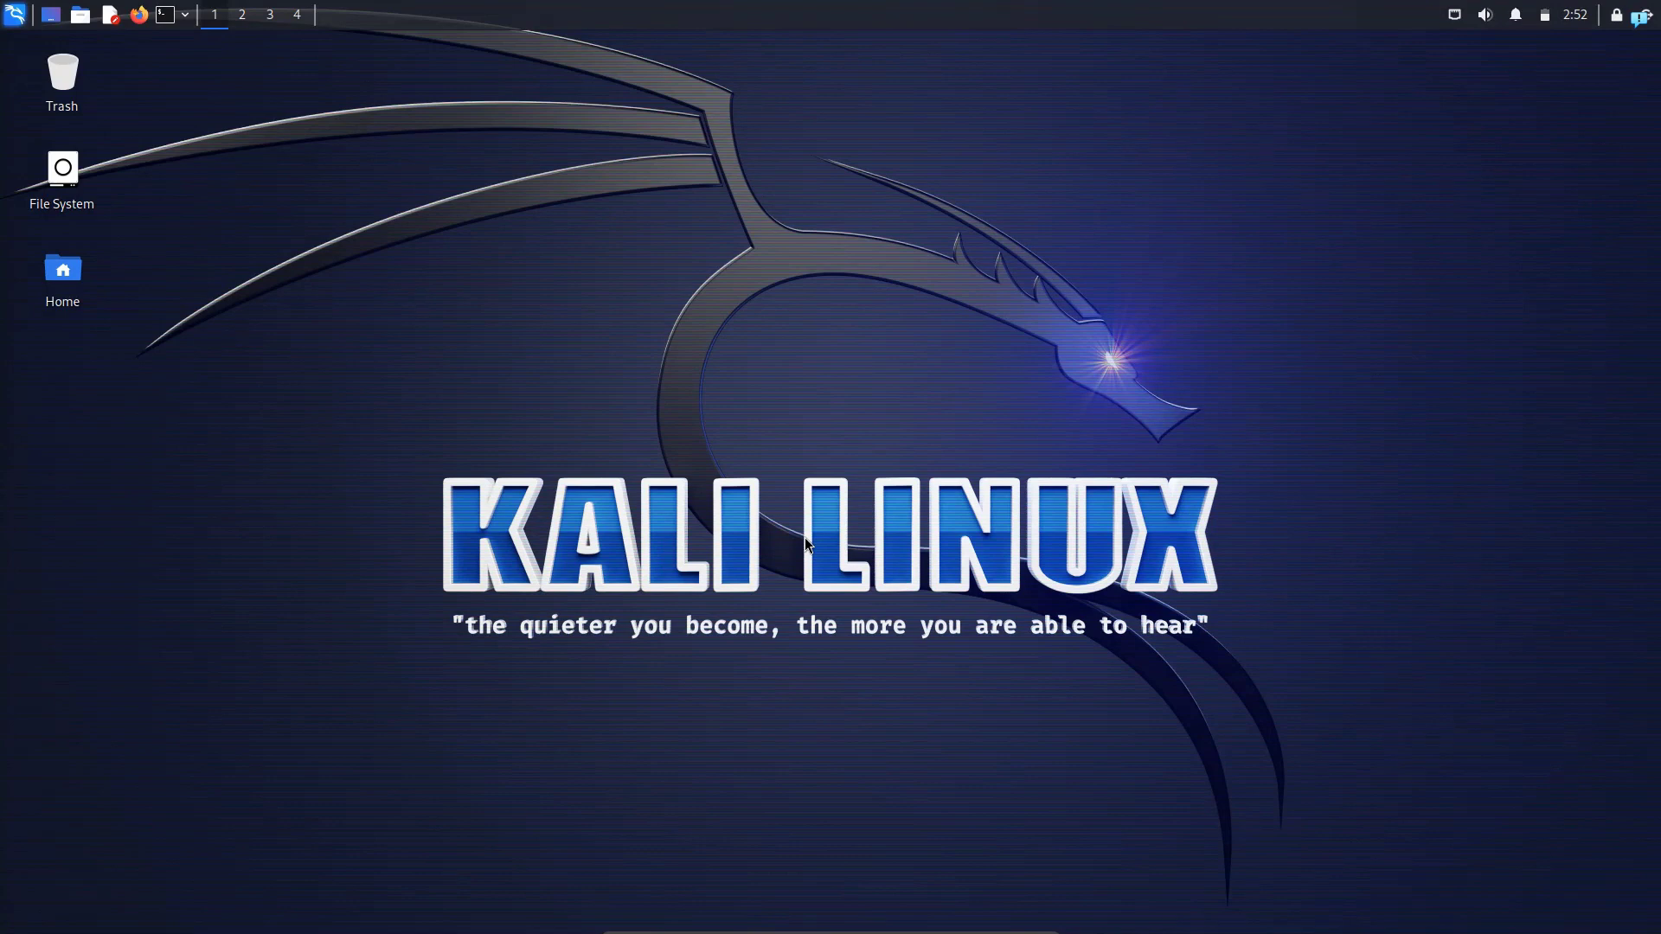
mouse_move(698, 528)
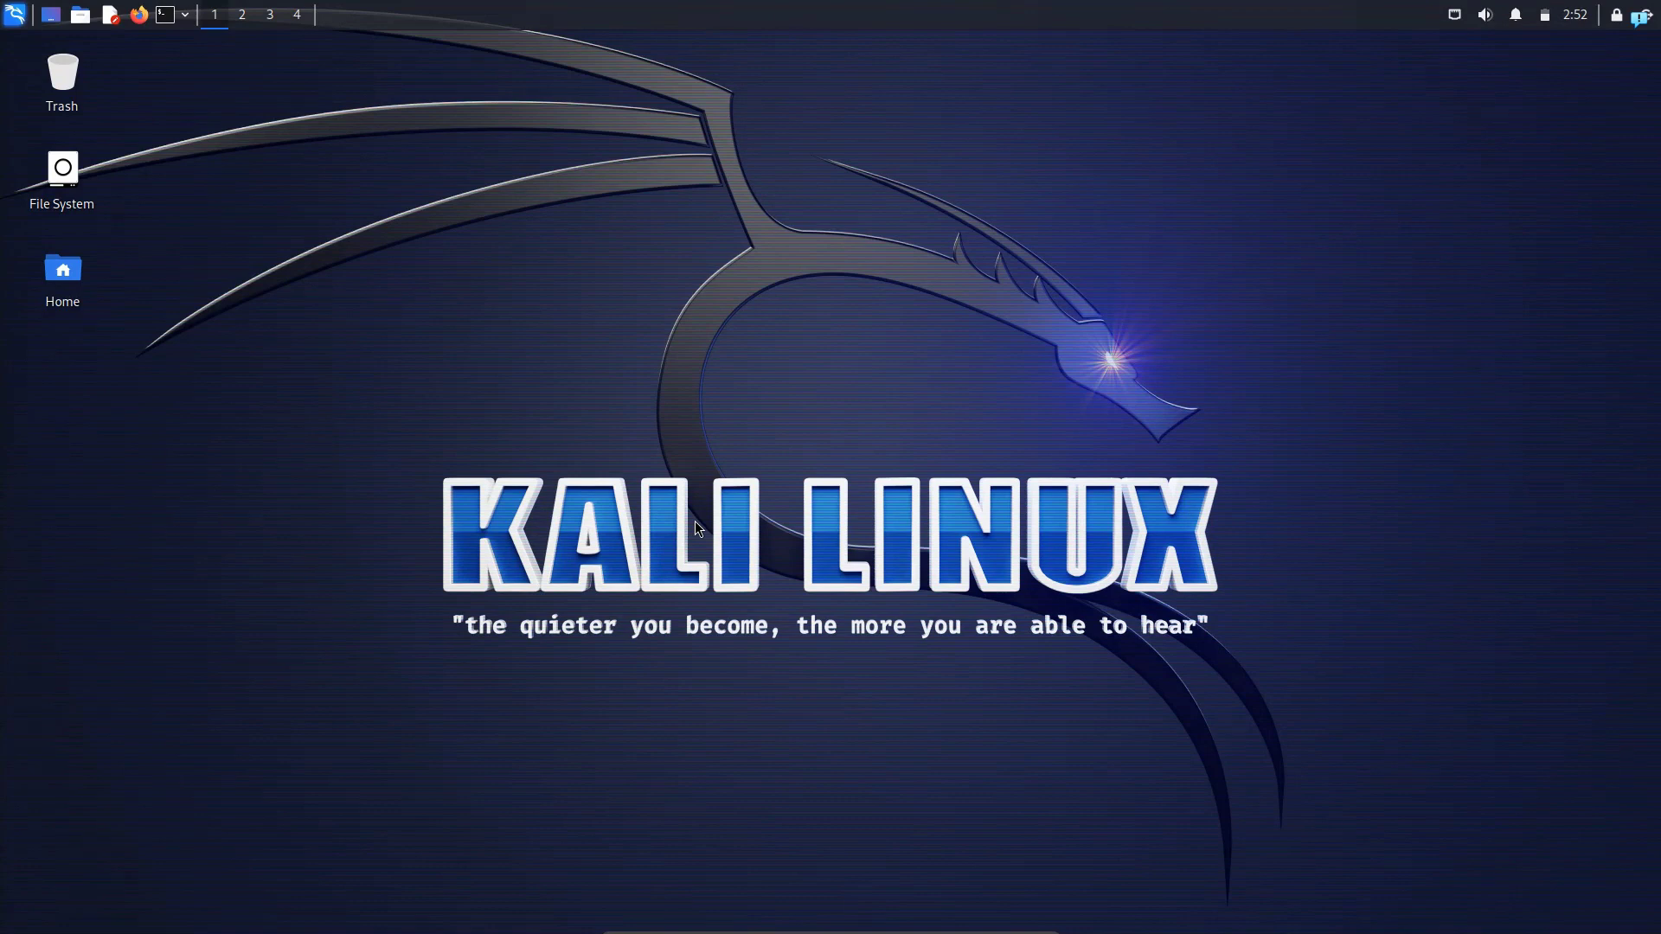
mouse_move(138, 23)
text(https://www.google.com)
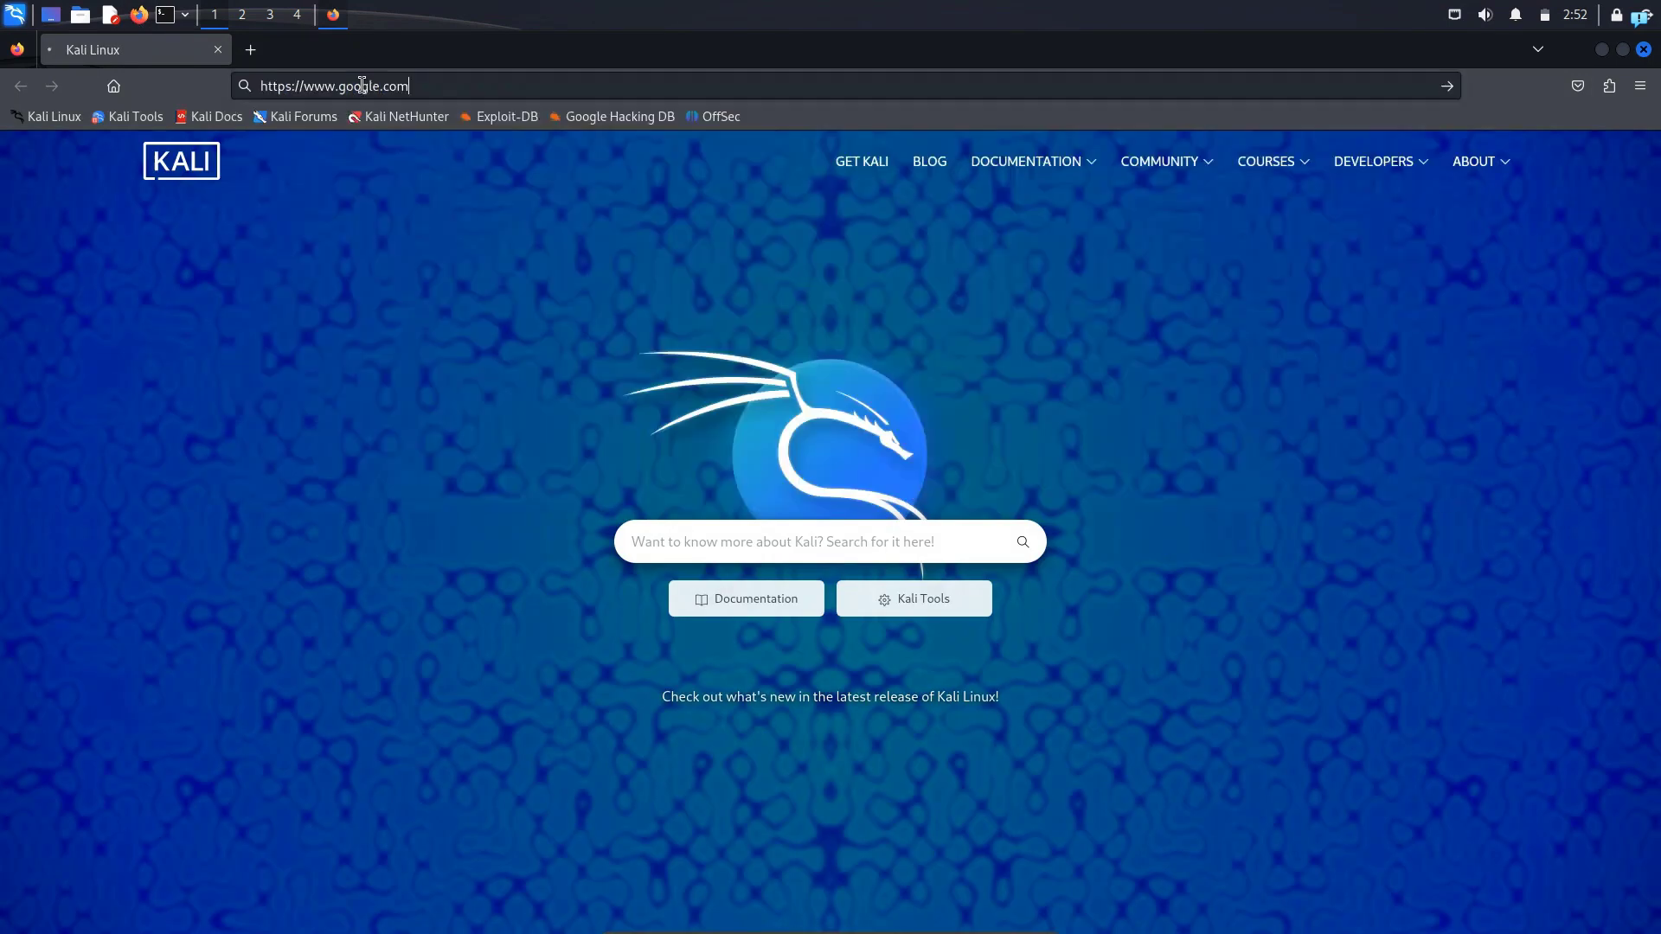
Search Google for 'edex ui github' using the suggestion after typing 'edex ui g'
key(Return)
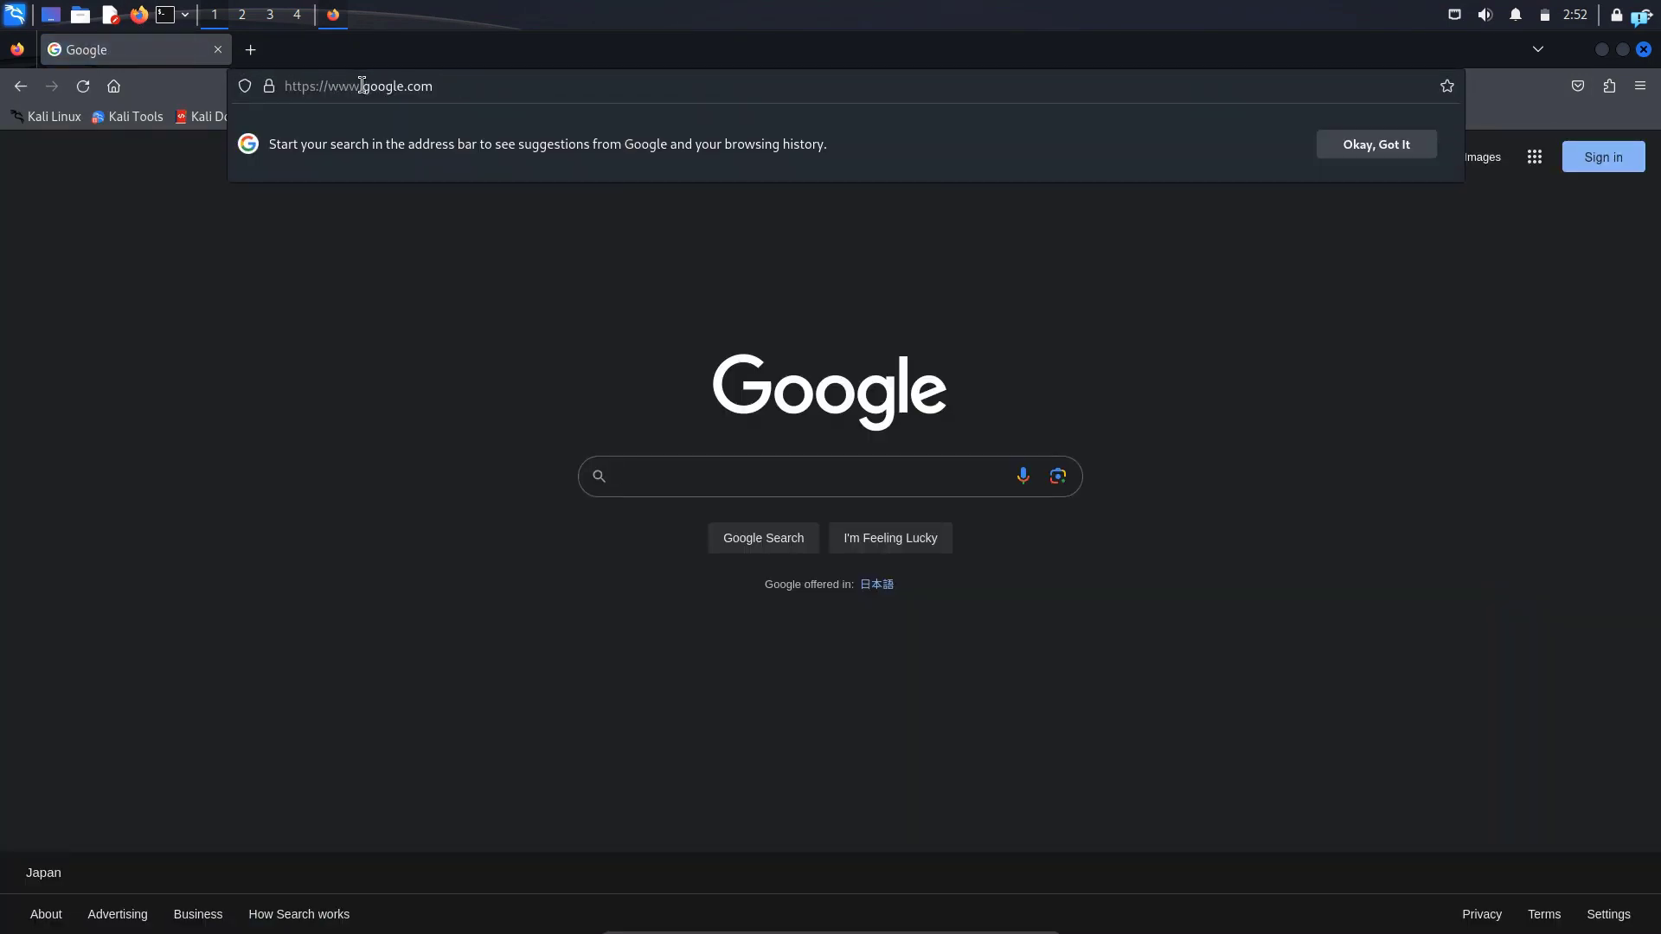
text(edex)
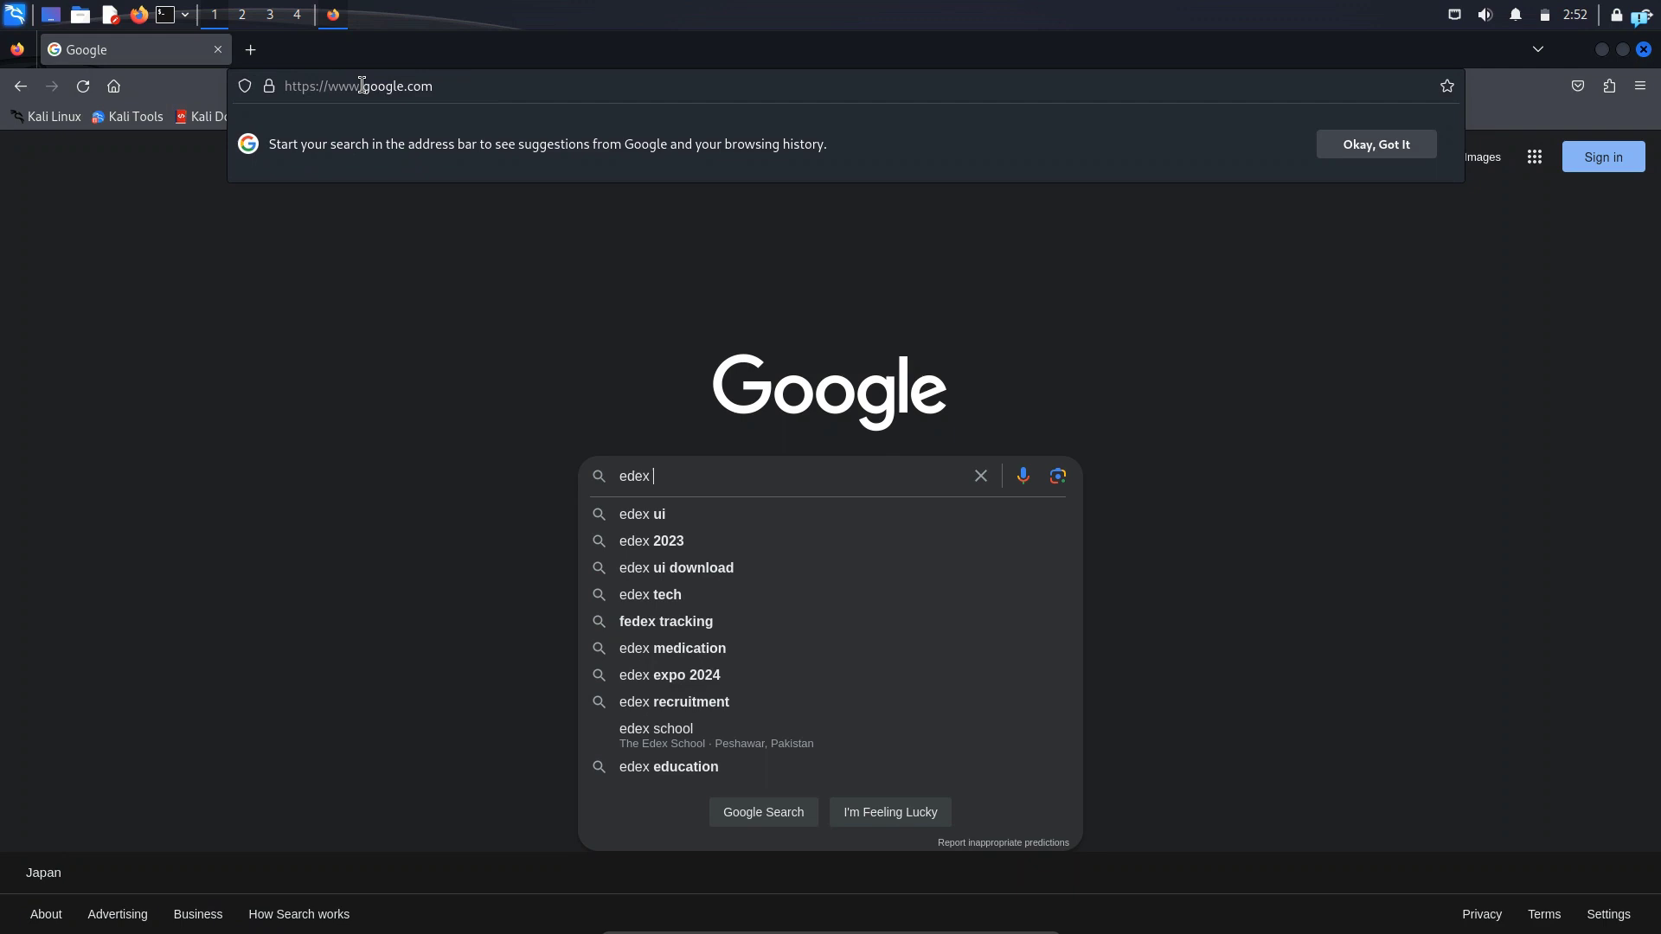
text(ui g)
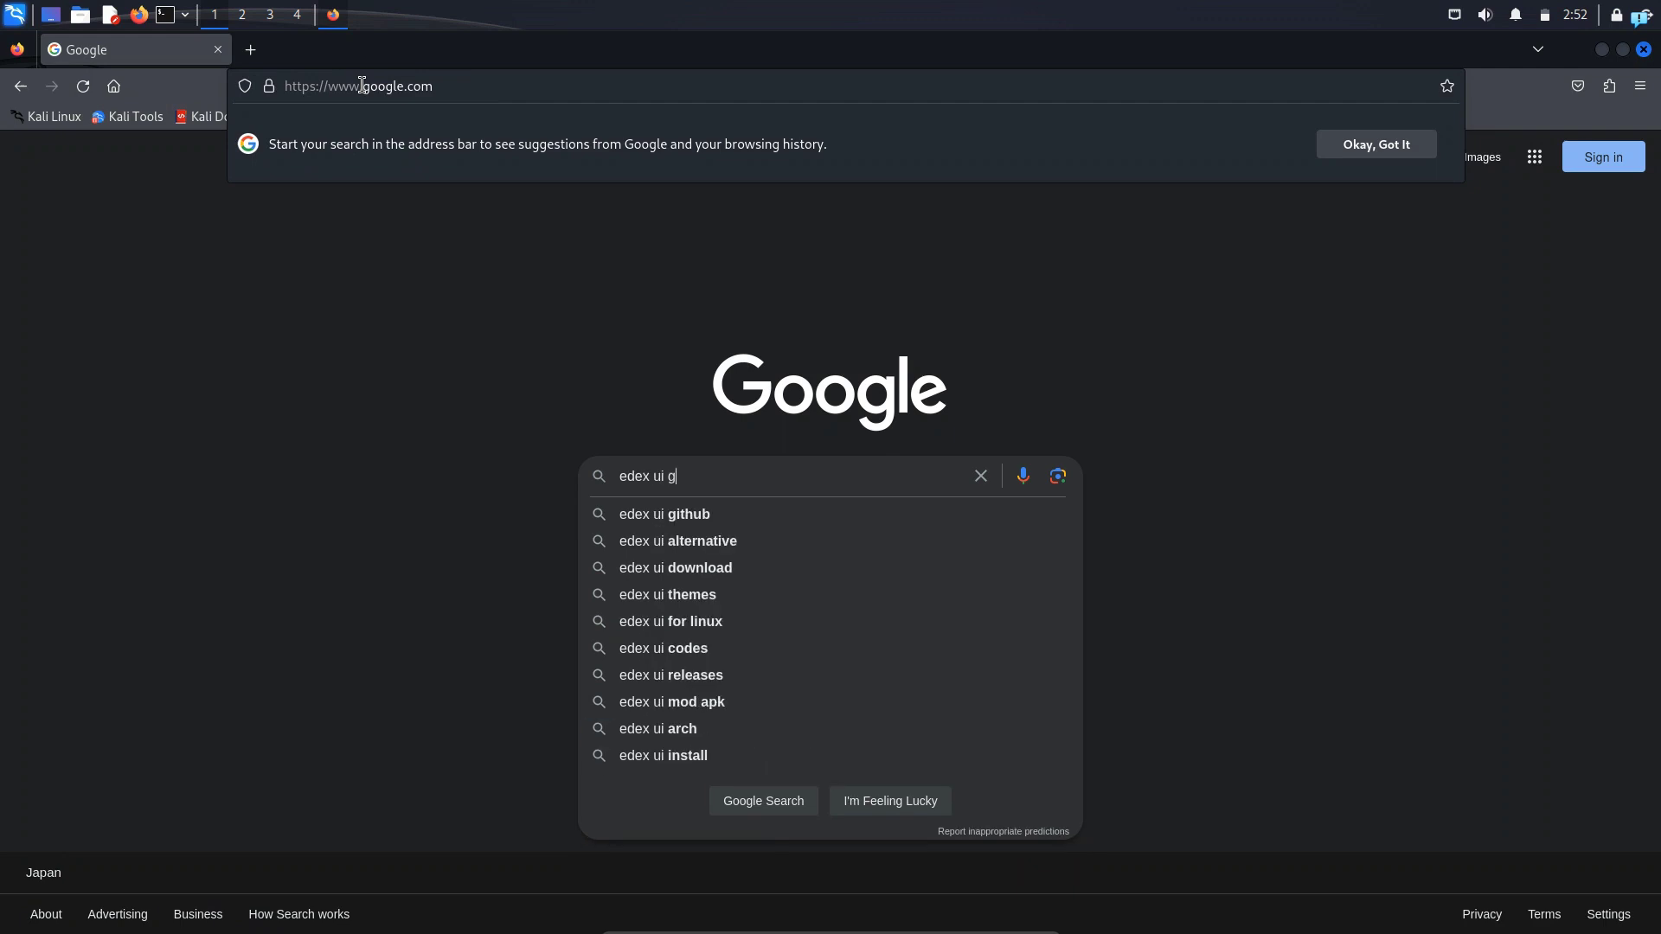
click(665, 514)
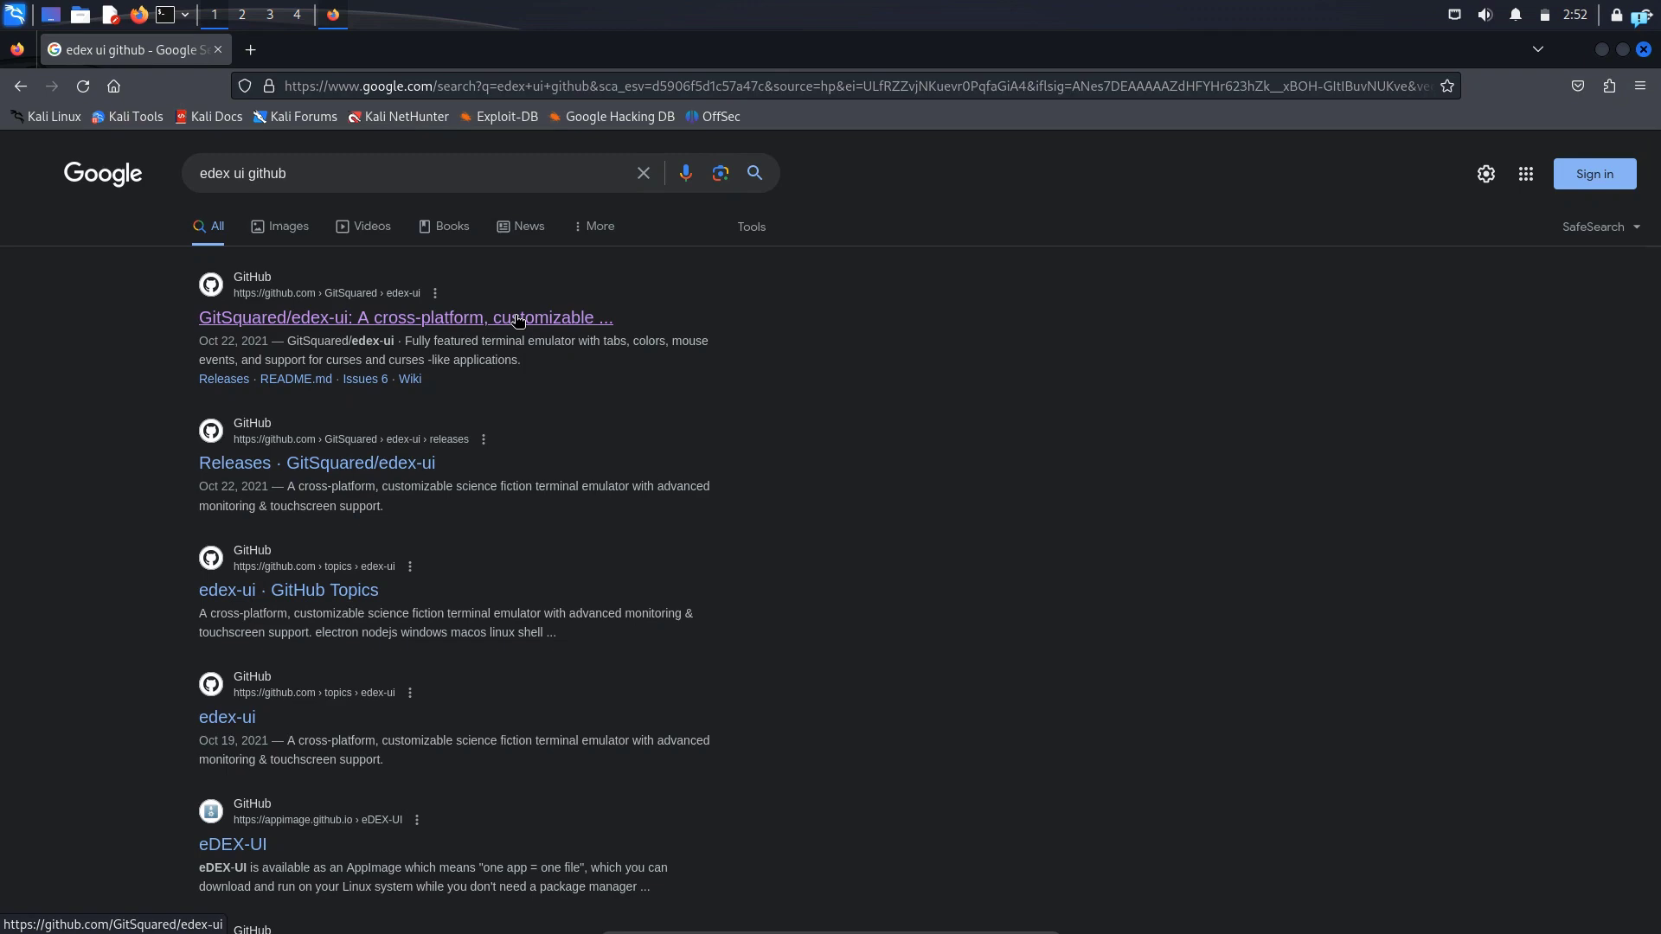
Download the Linux64 eDEX-UI AppImage from the GitSquared/edex-ui repository page
click(404, 318)
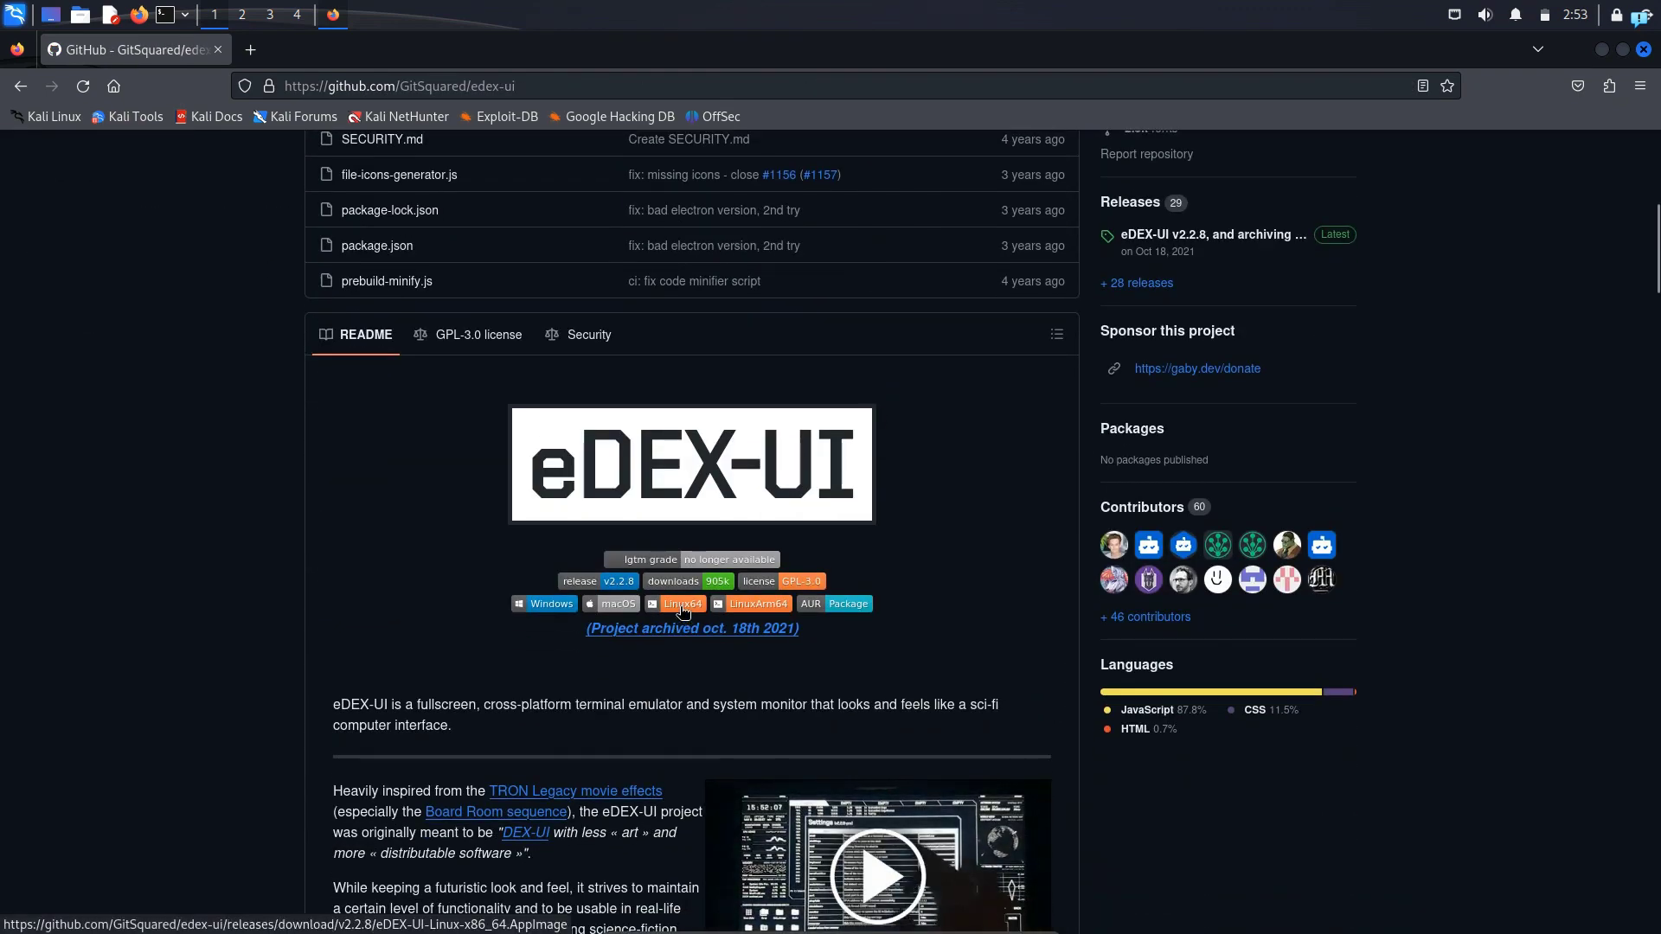
click(683, 604)
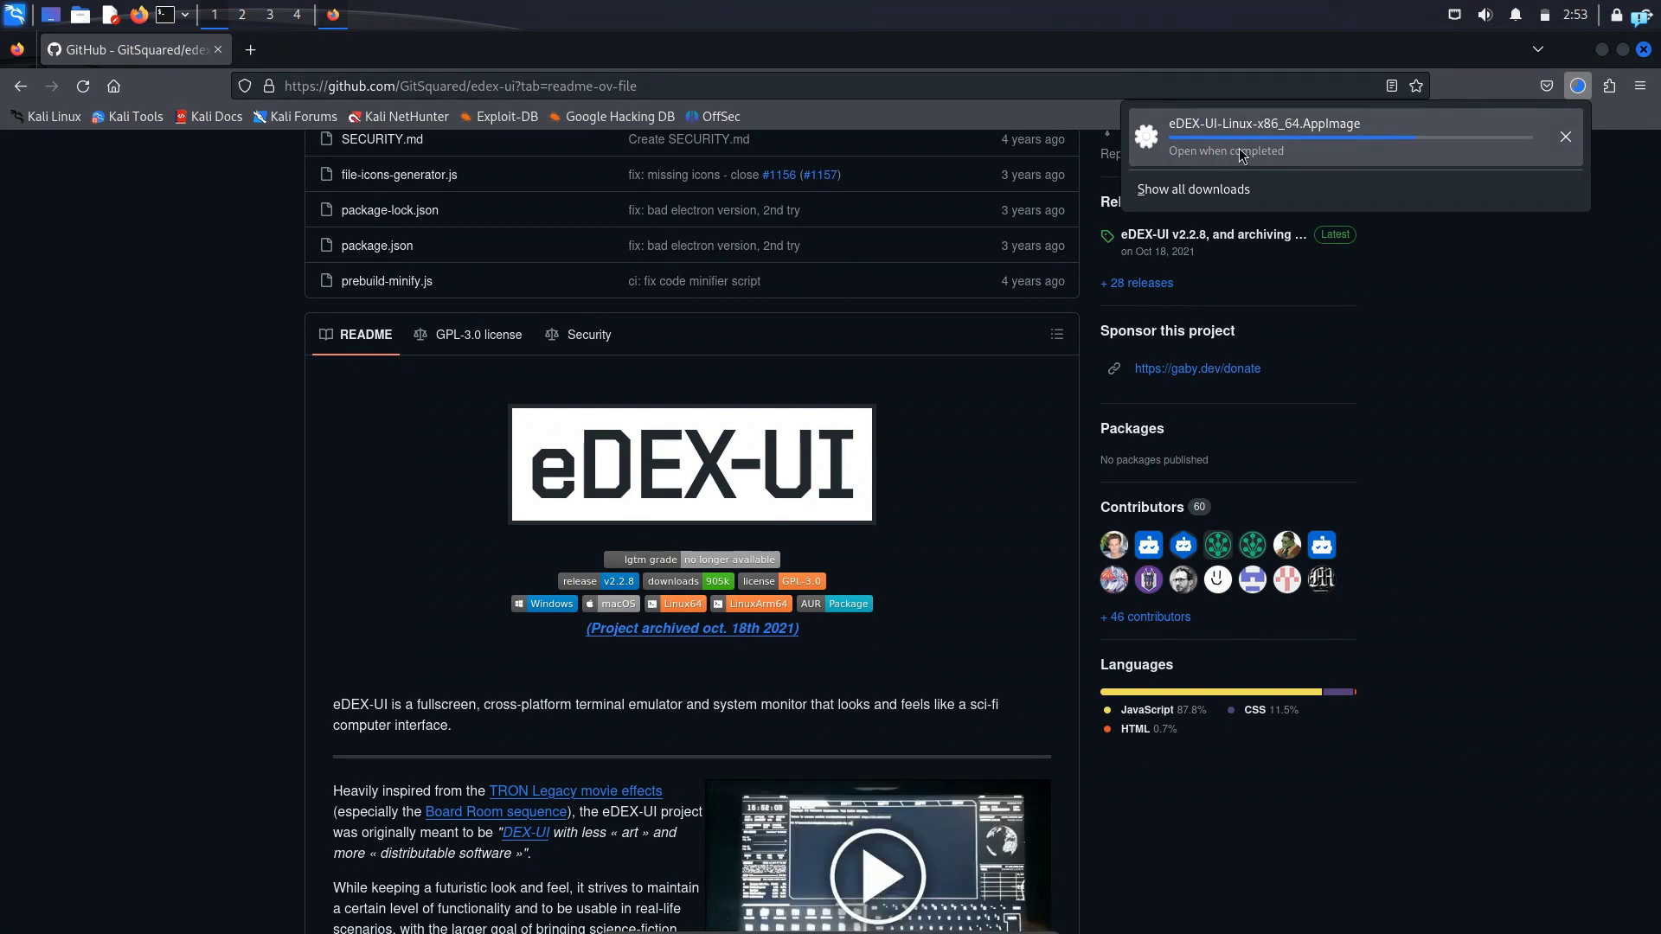
mouse_move(1577, 85)
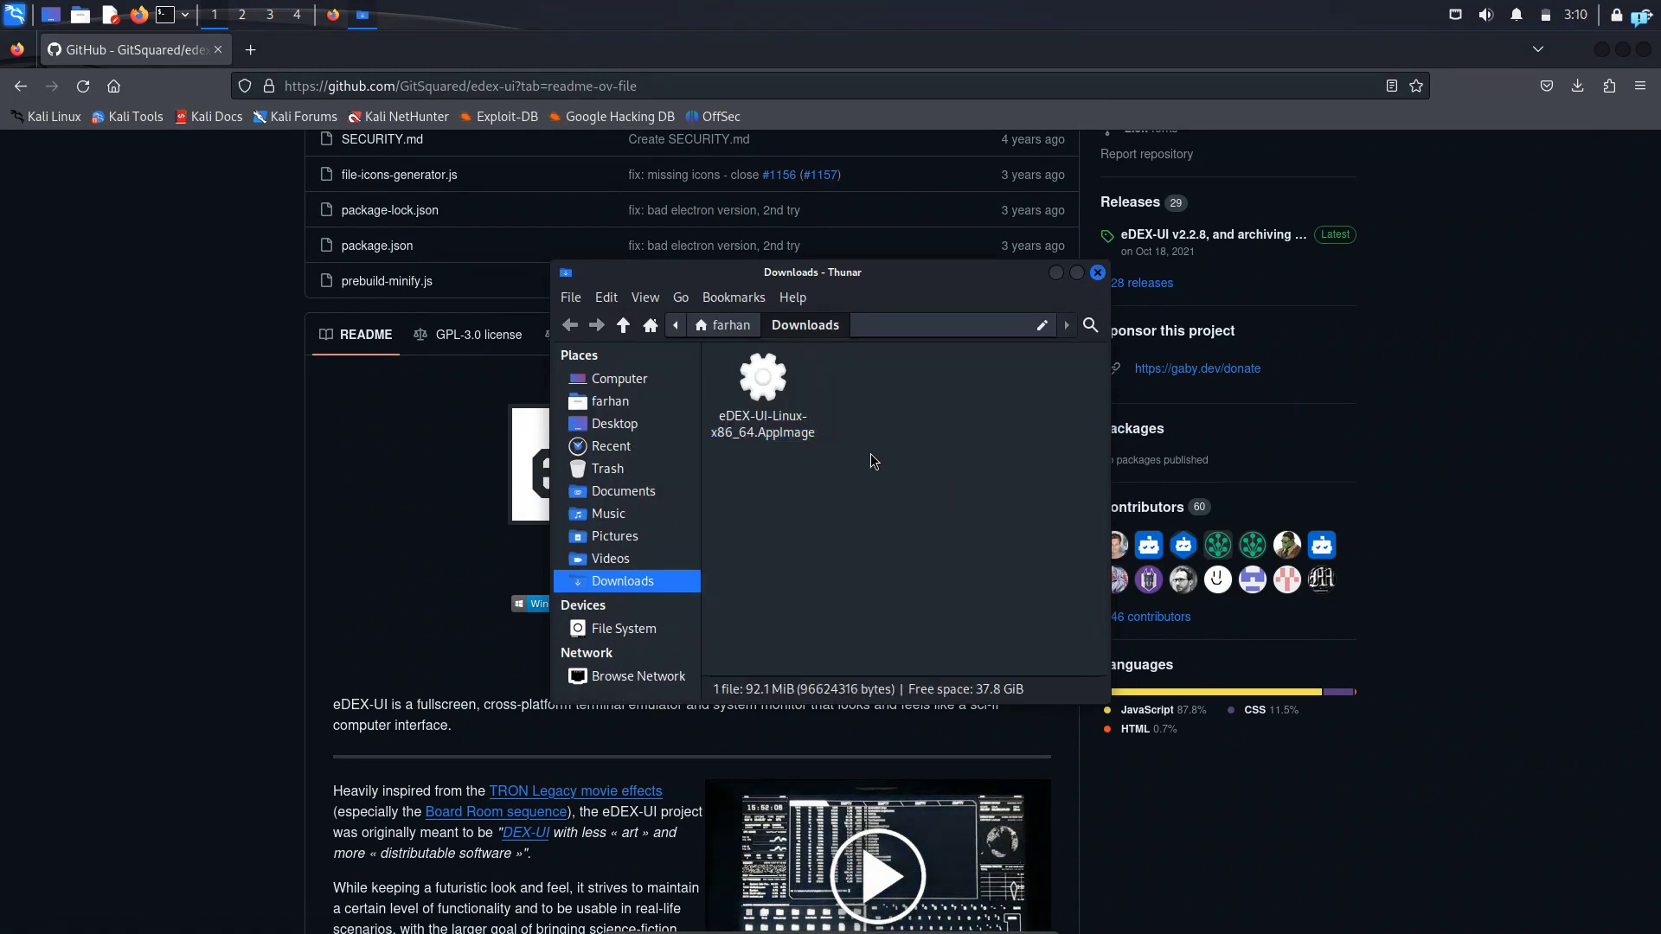
Open a terminal in the Downloads folder from Thunar's context menu
right_click(872, 461)
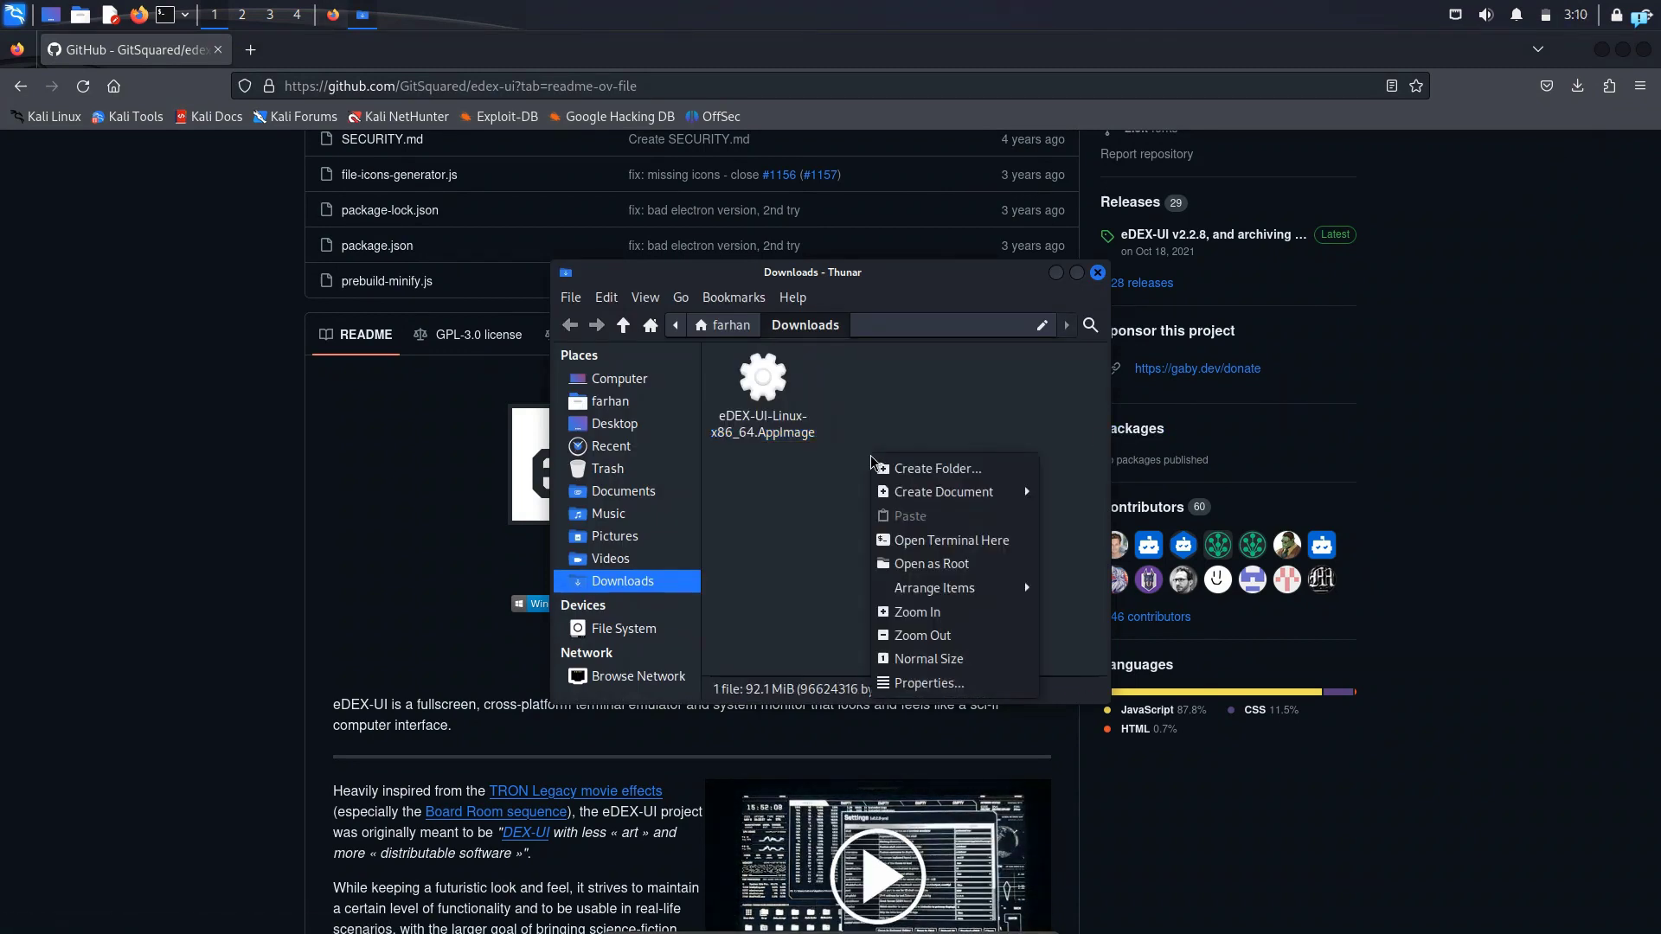
click(948, 540)
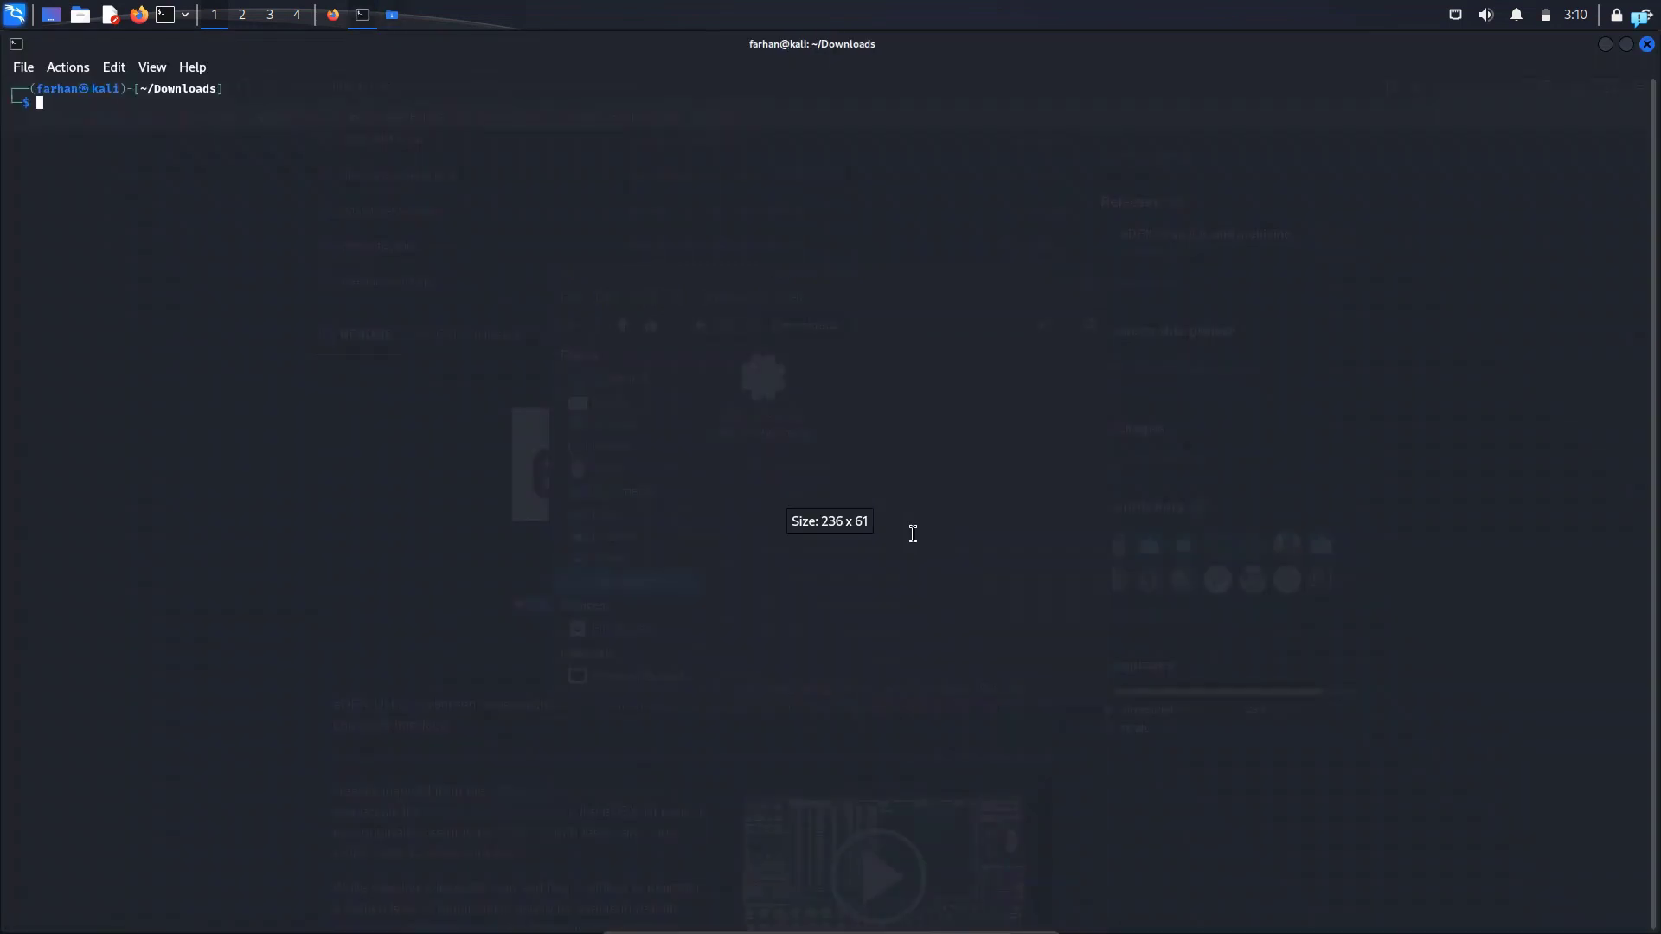
Run 'sudo chmod +x eDEX-UI-Linux-x86_64.AppImage' to mark the AppImage executable
text(sudo cat /etc/passwd)
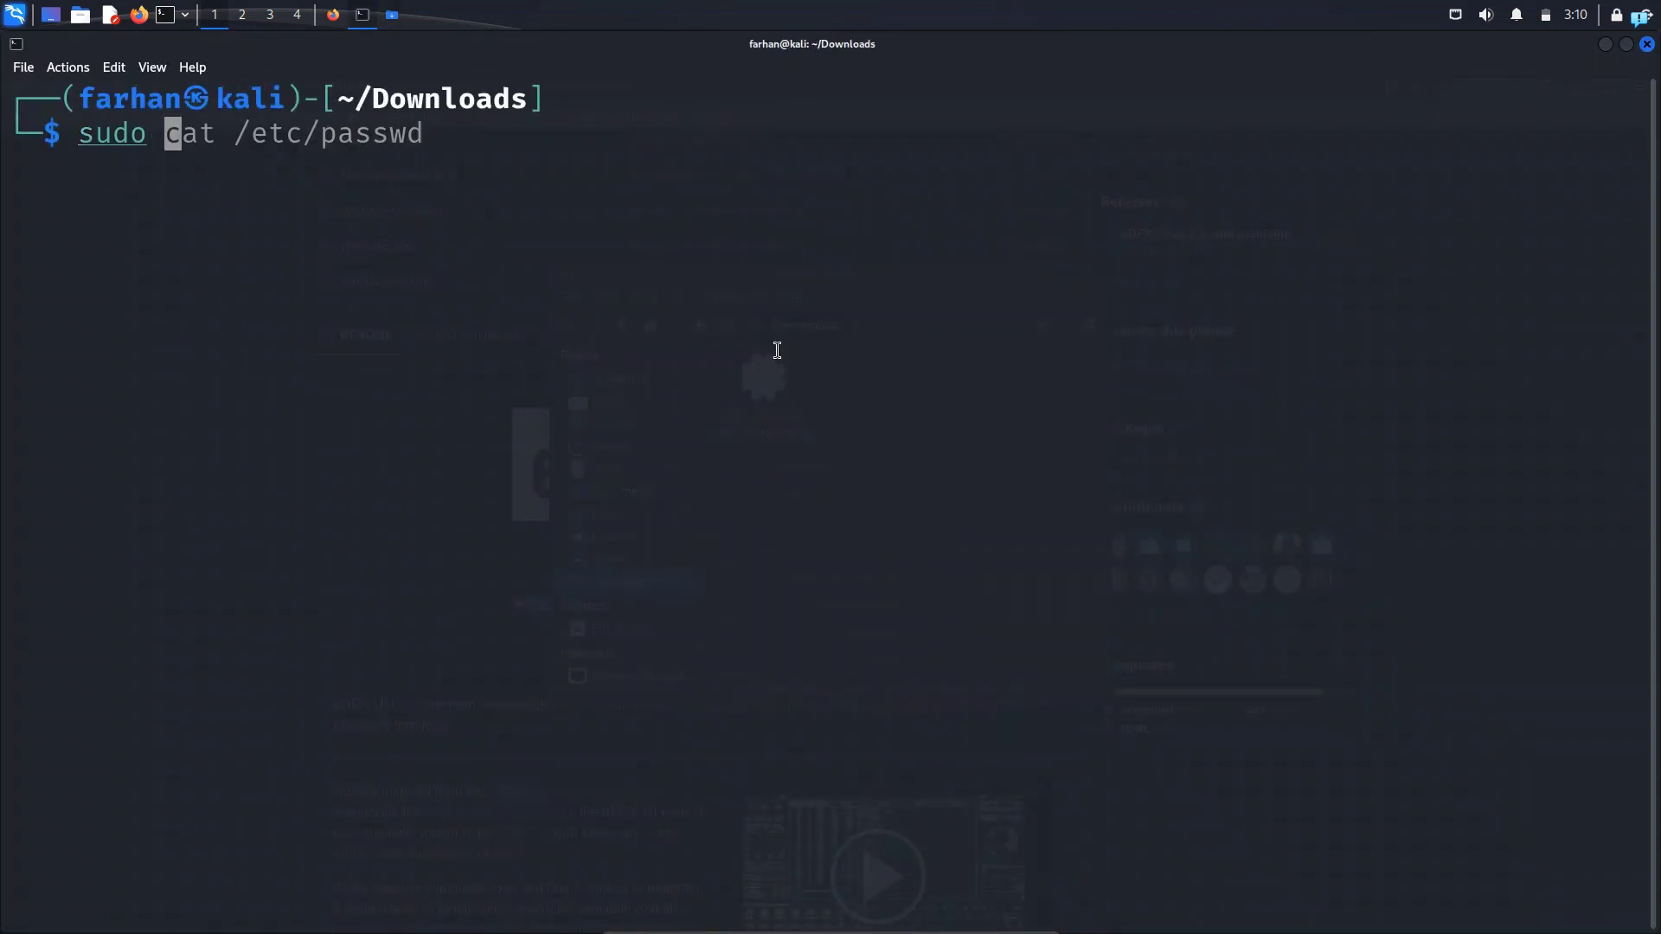
text(chmod)
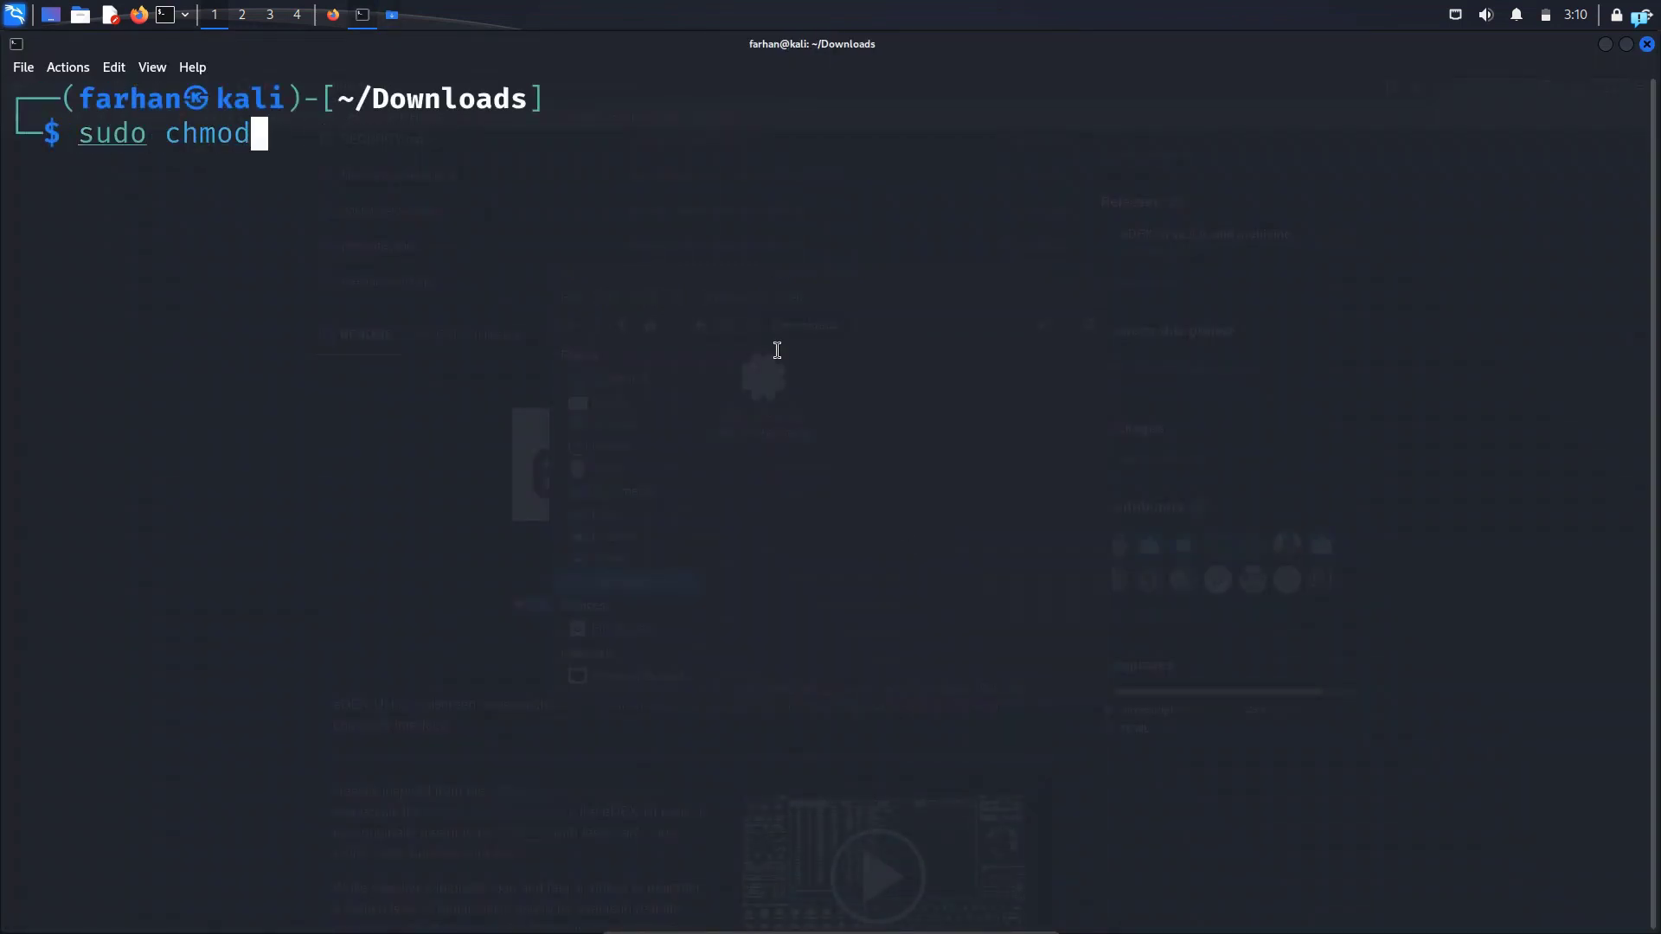
text(+x)
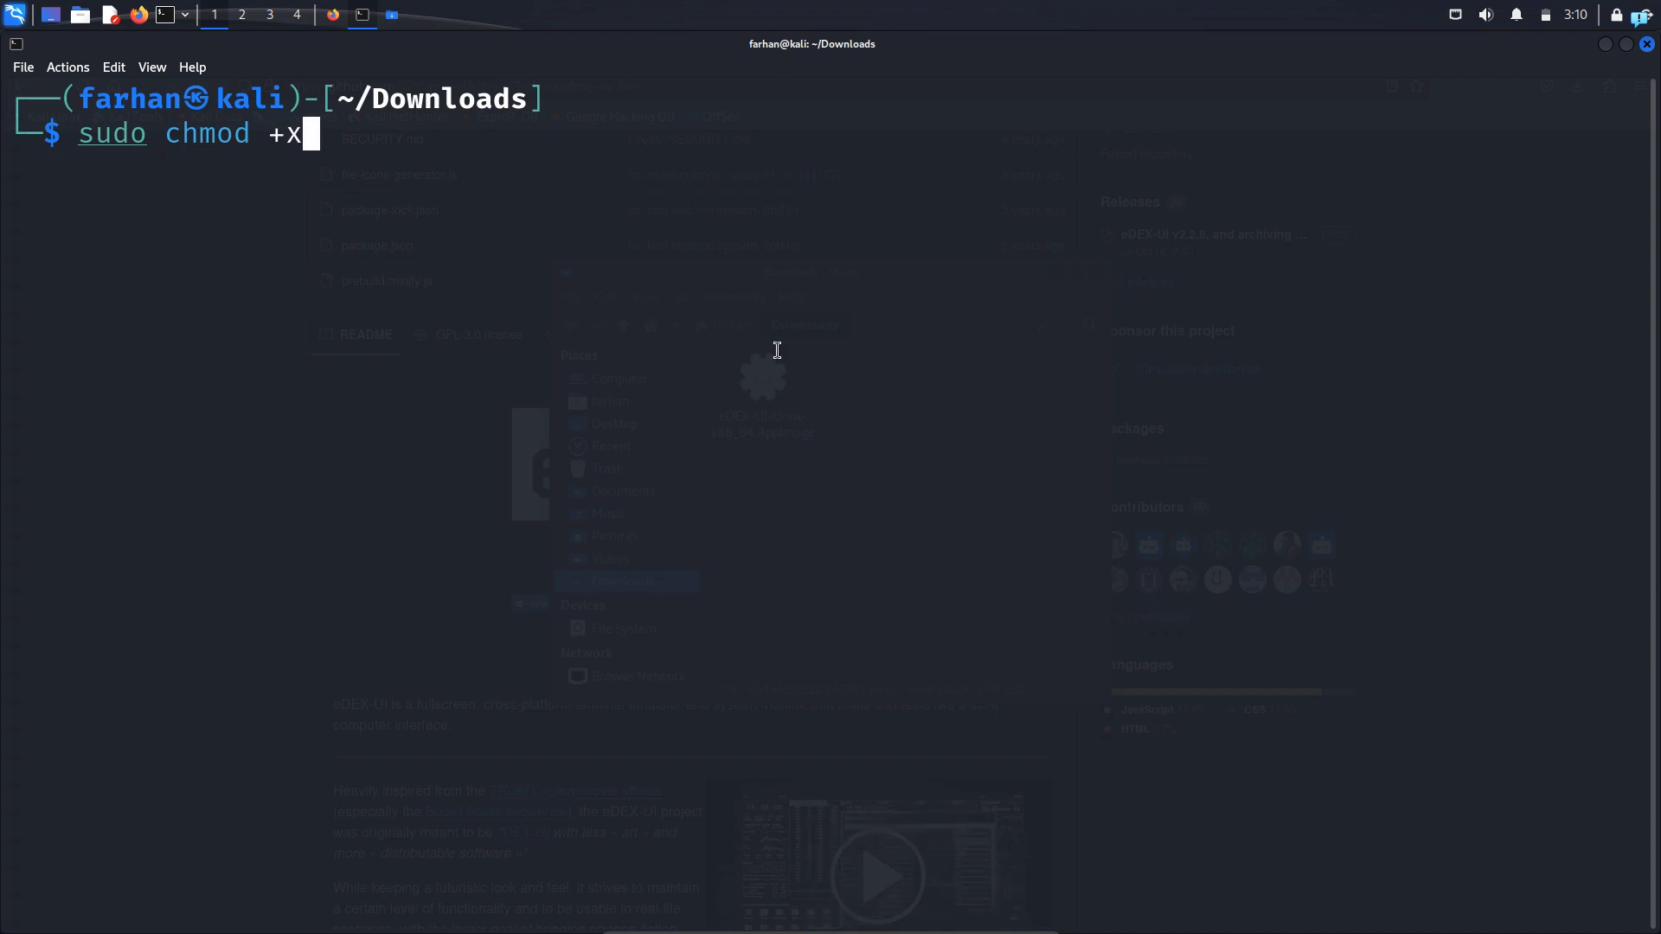
text(eDEX-UI-Linux-x86_64.AppImage)
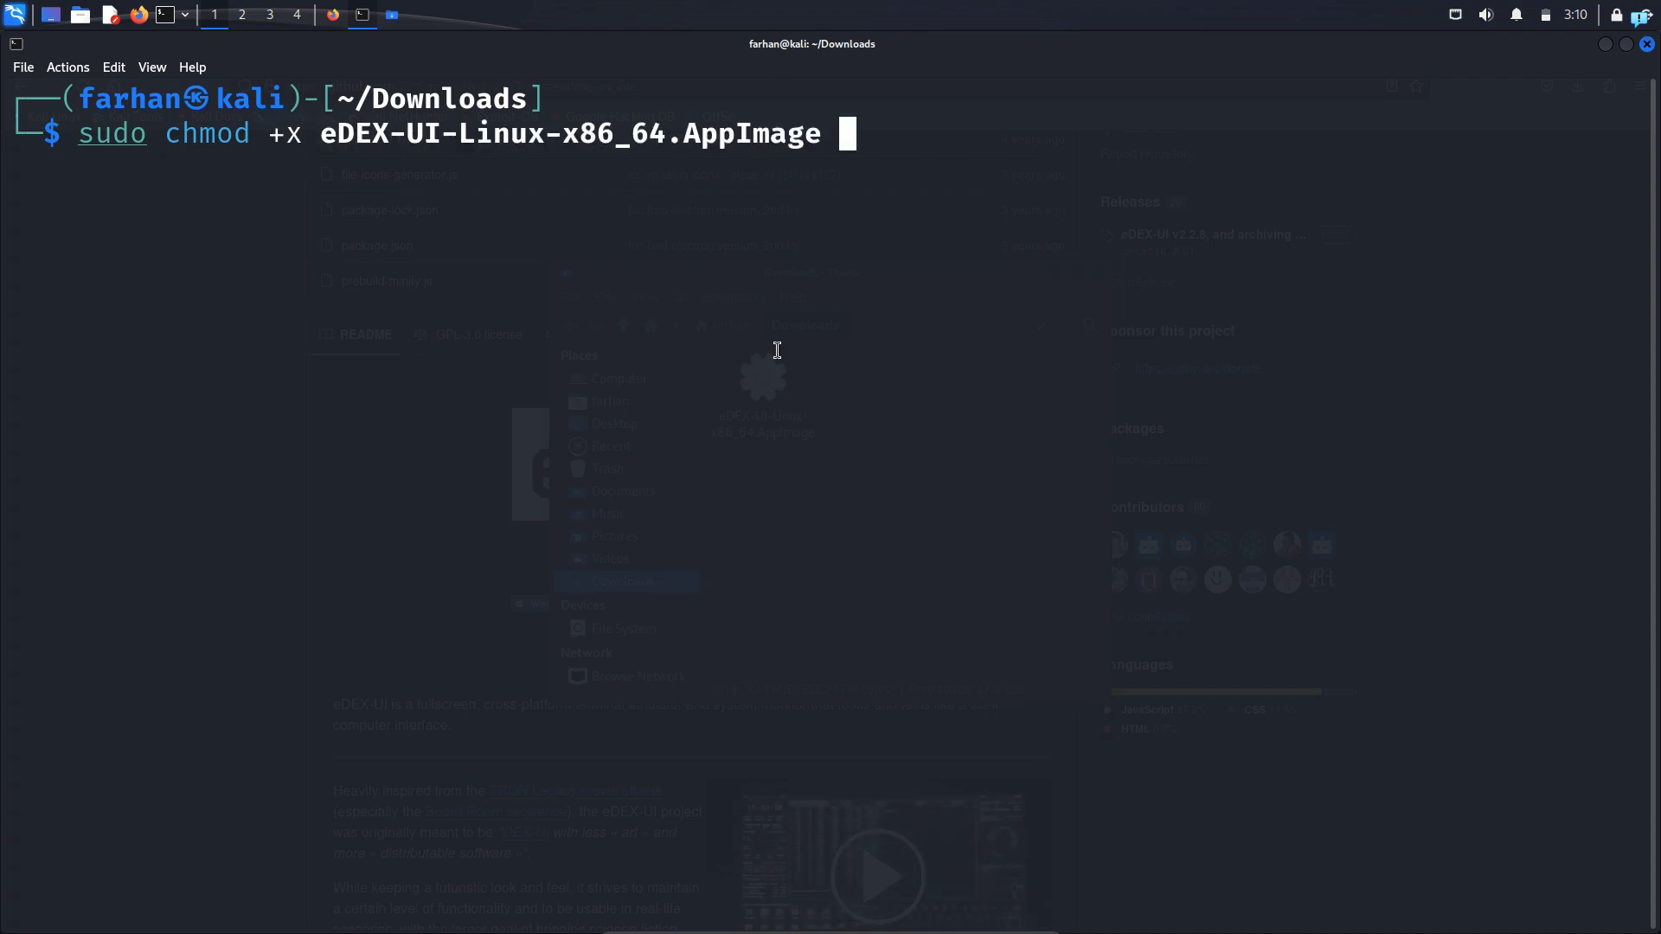
key(Return)
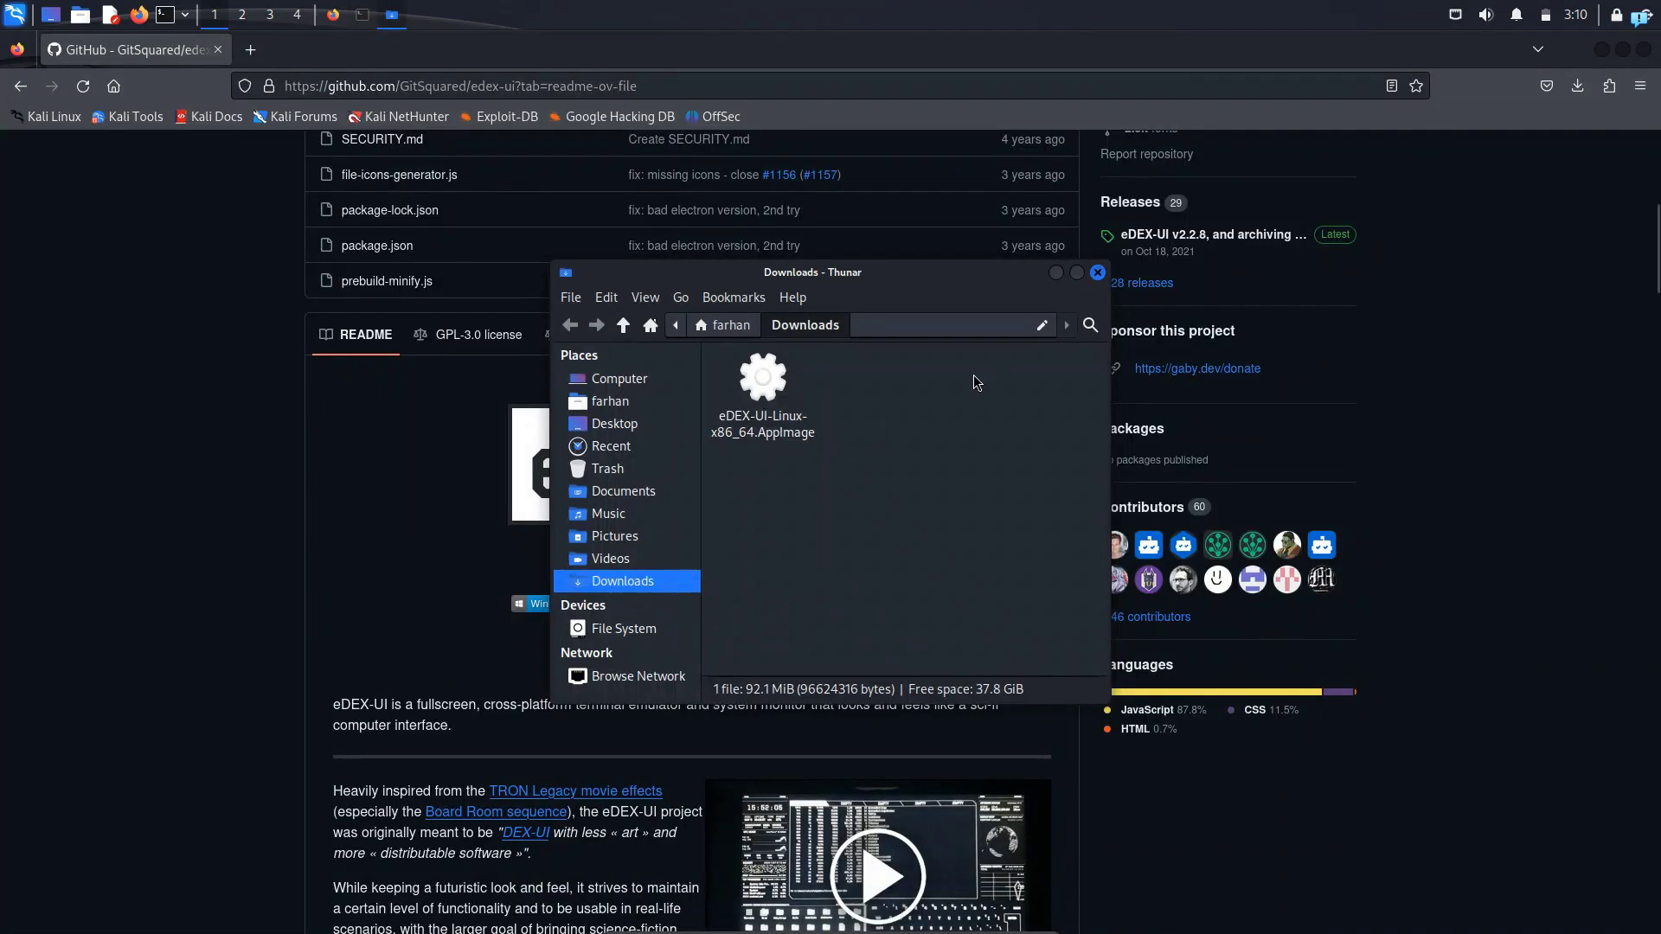
Run eDEX-UI-Linux-x86_64.AppImage from the Downloads folder in Thunar
click(761, 387)
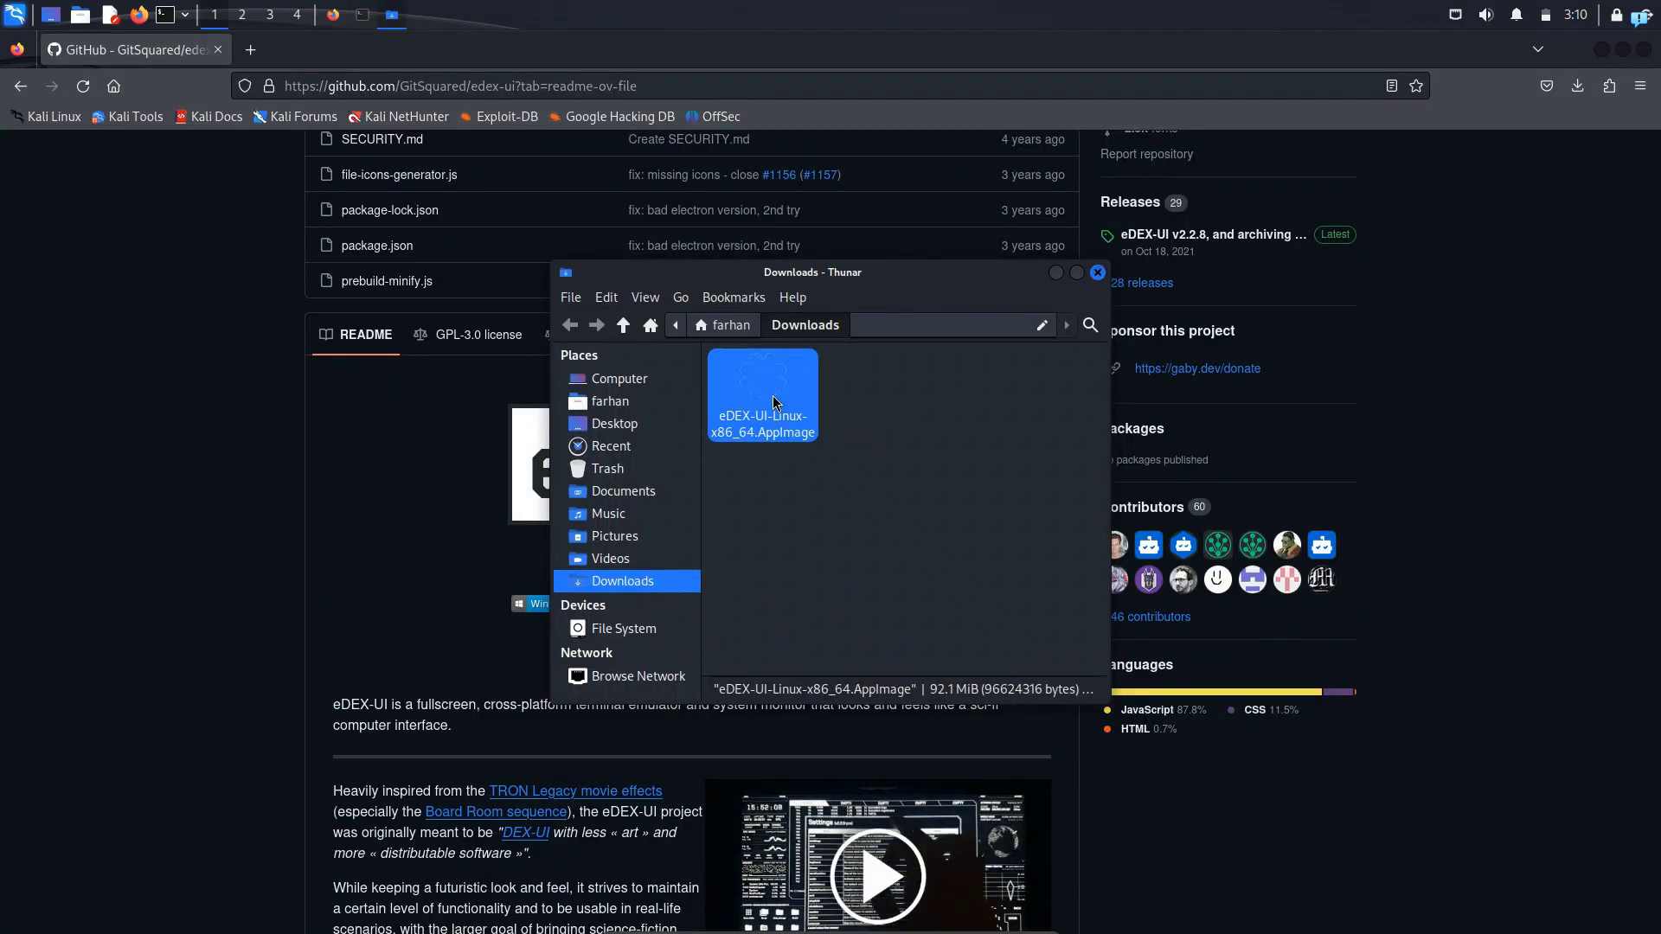
double_click(761, 392)
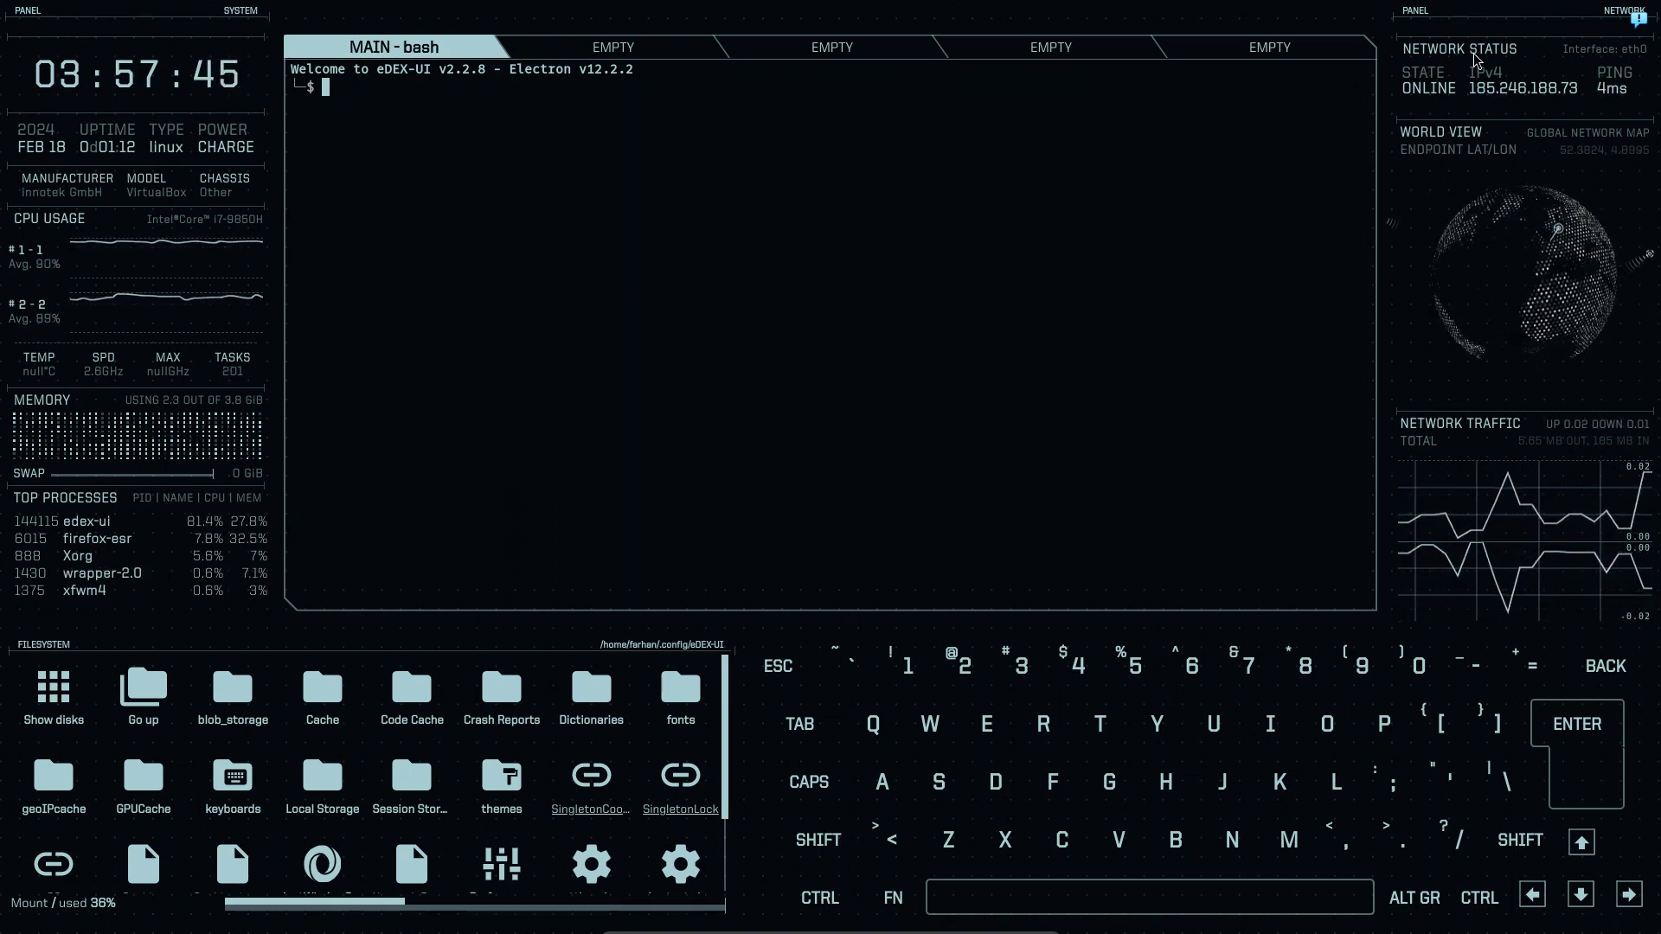
mouse_move(1484, 105)
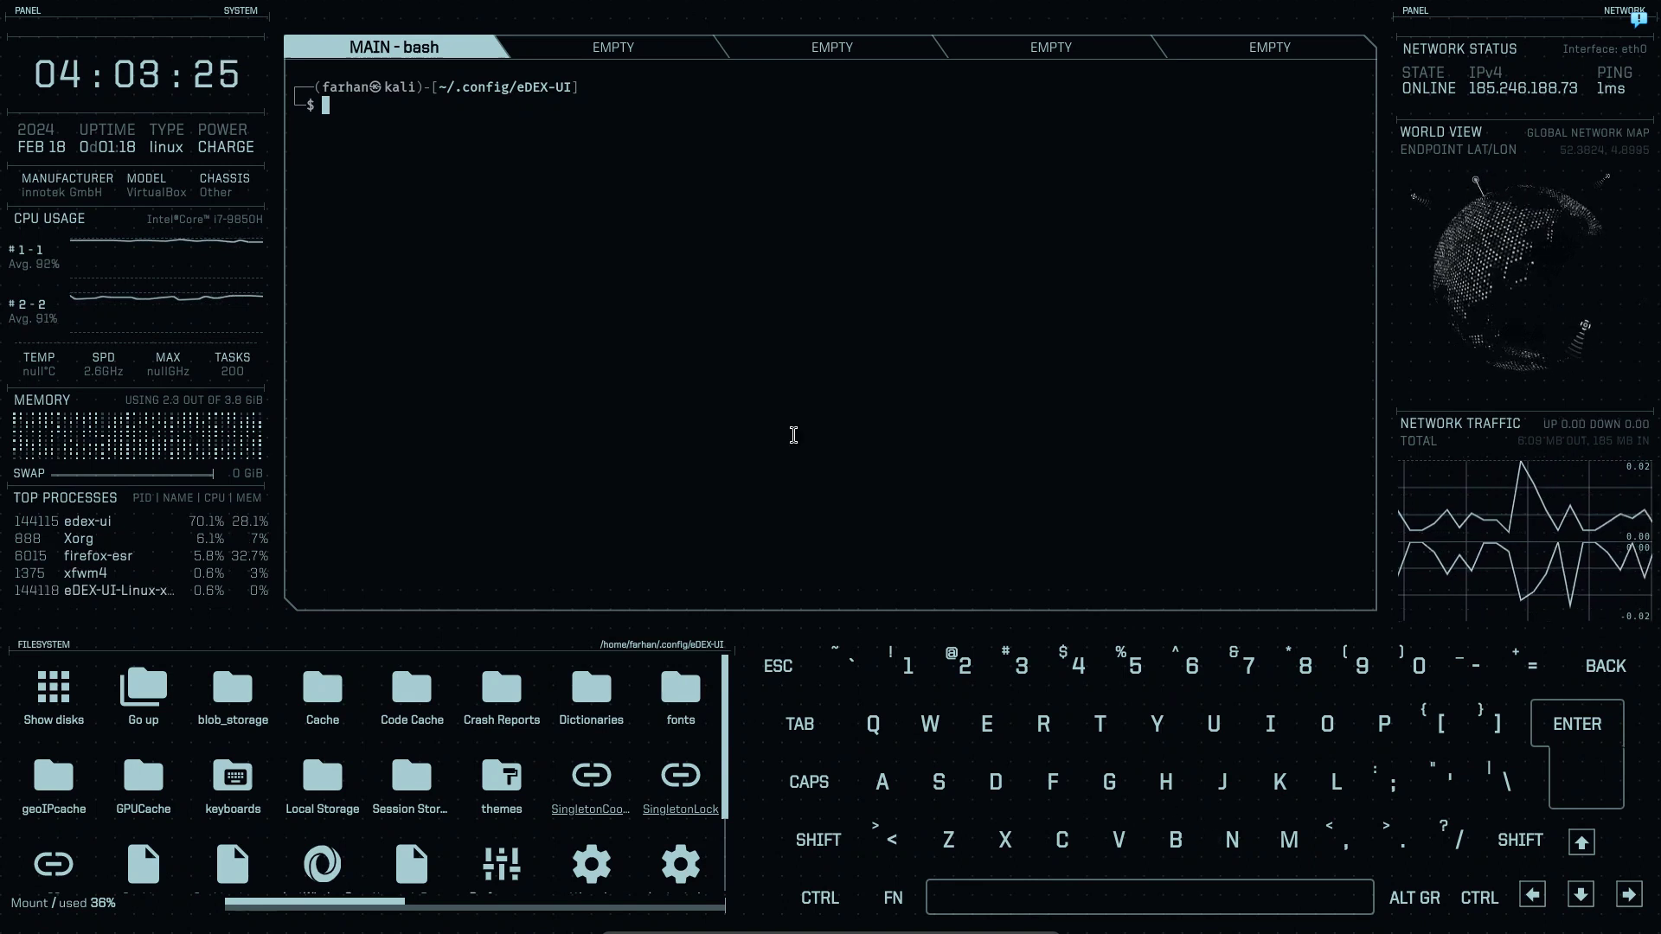
Run pwd in the MAIN bash terminal, showing /home/farhan/.config/eDEX-UI
text(pwd)
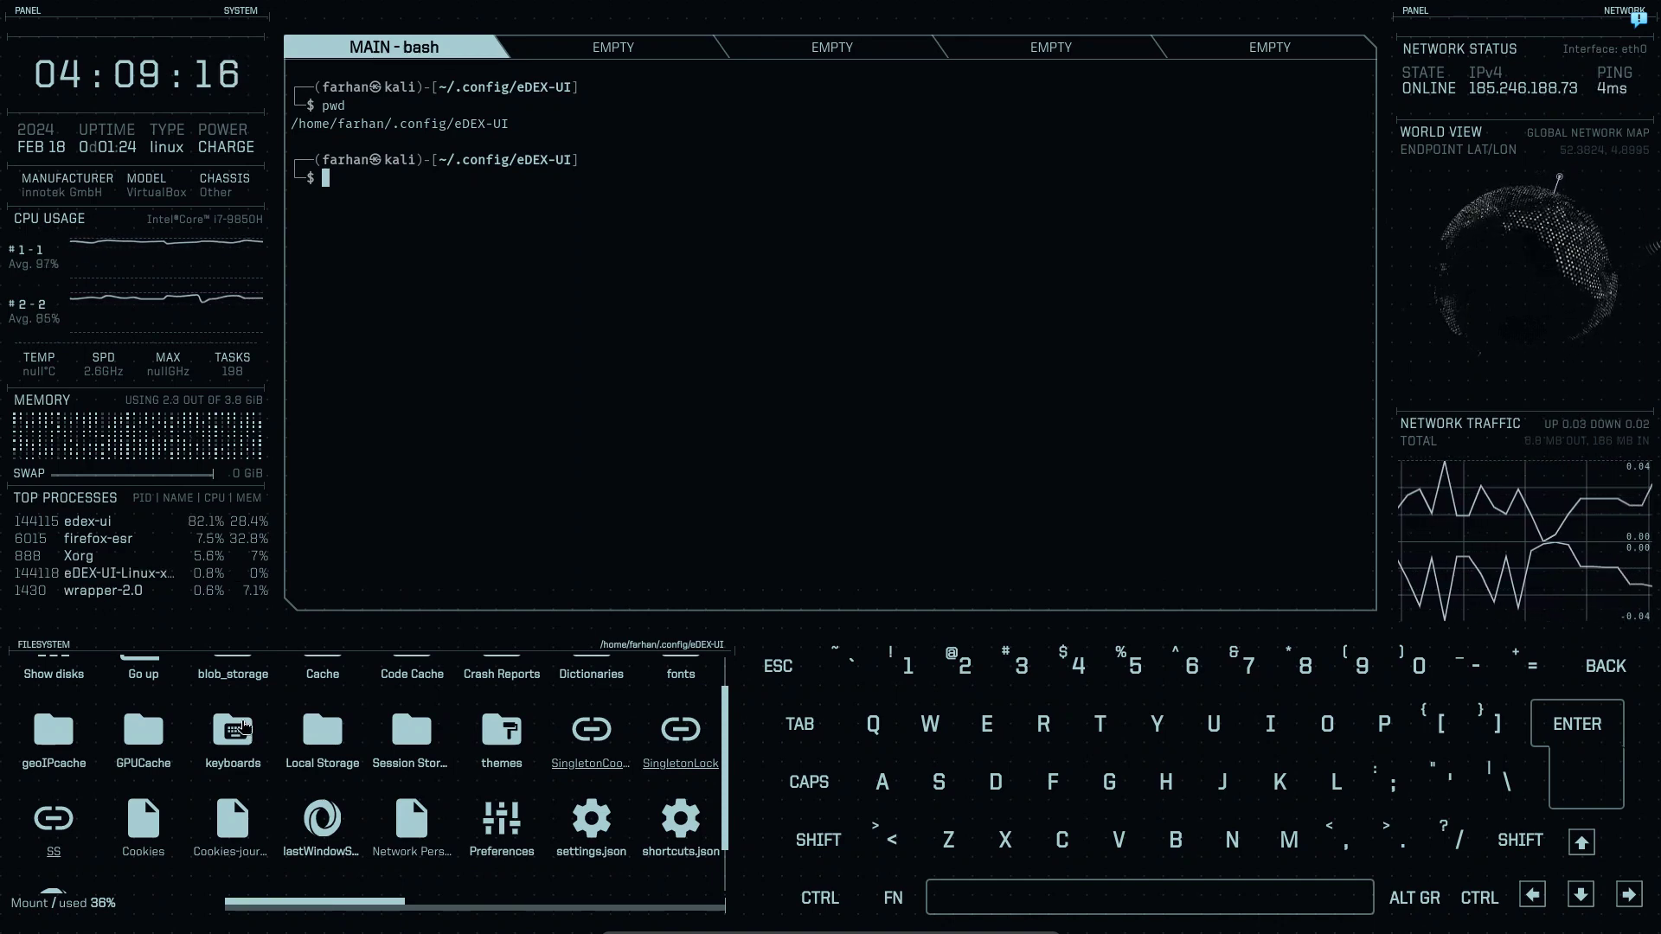
Open the keyboards folder in the FILESYSTEM panel, then go back up to the config folder
double_click(231, 738)
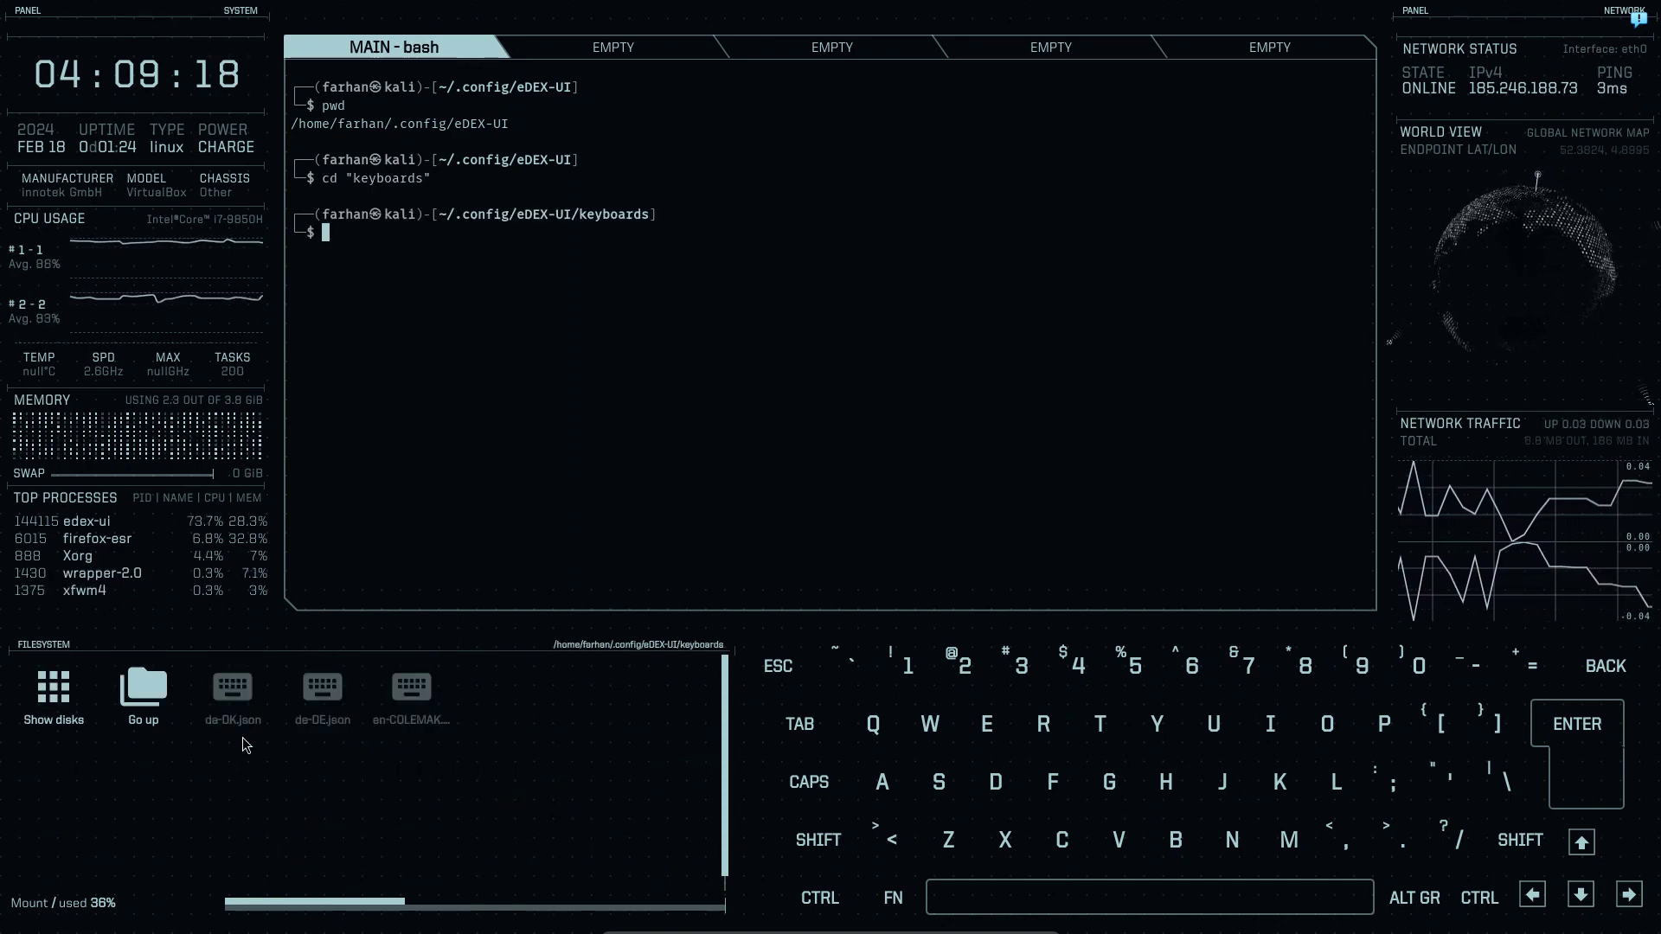
click(141, 686)
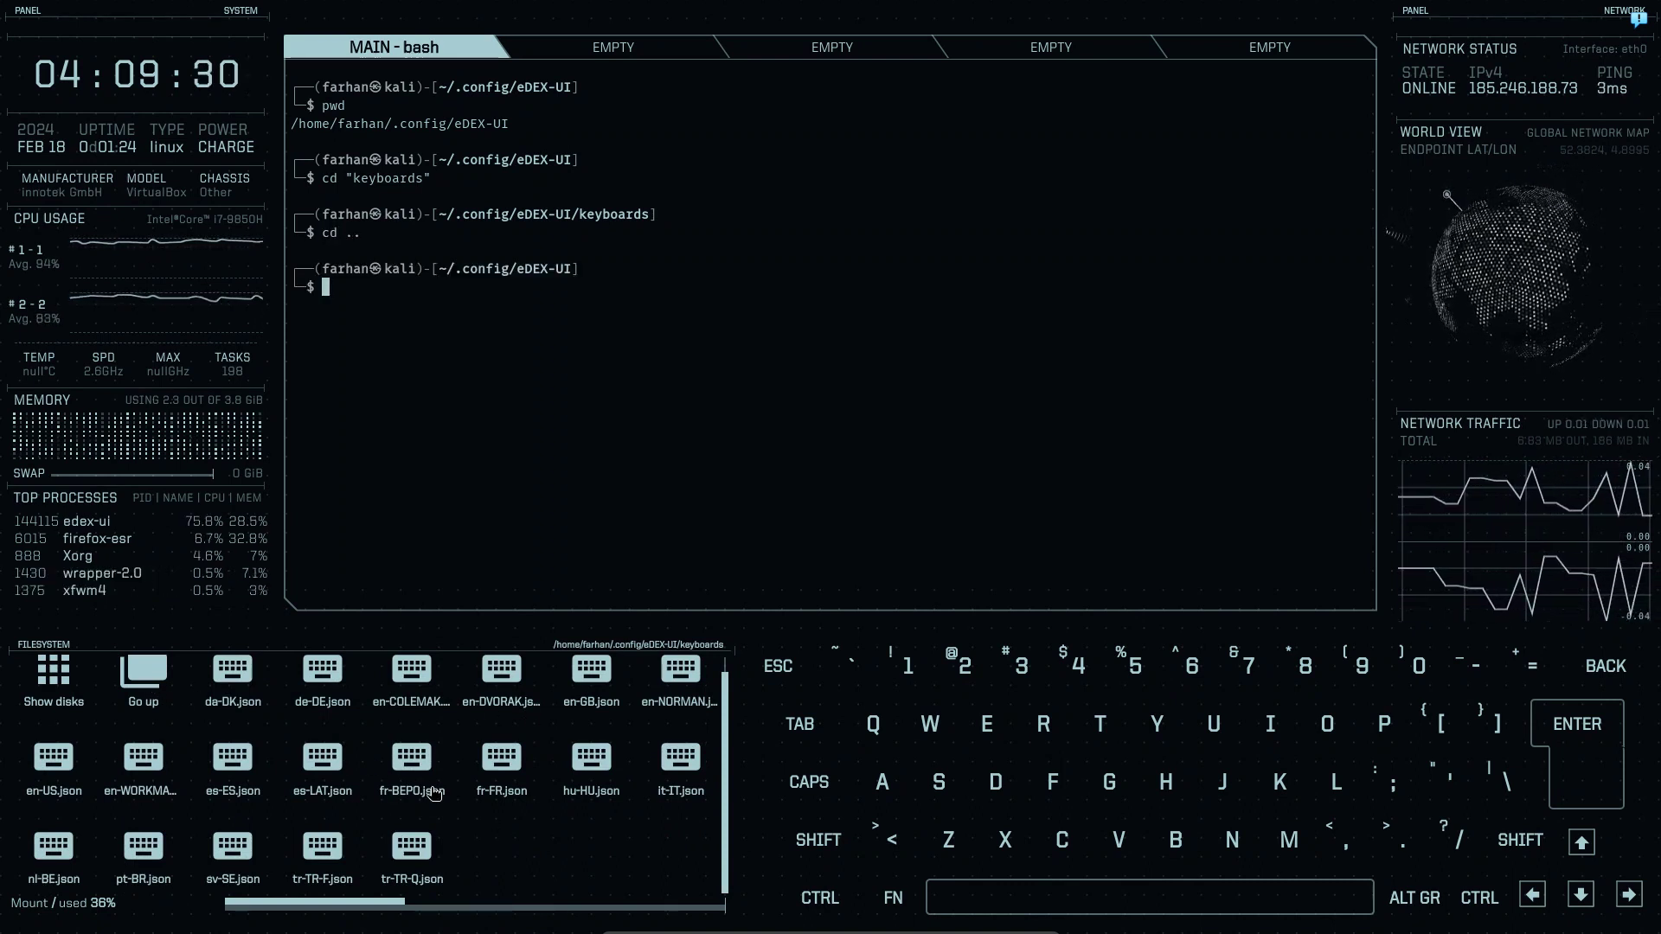
click(140, 679)
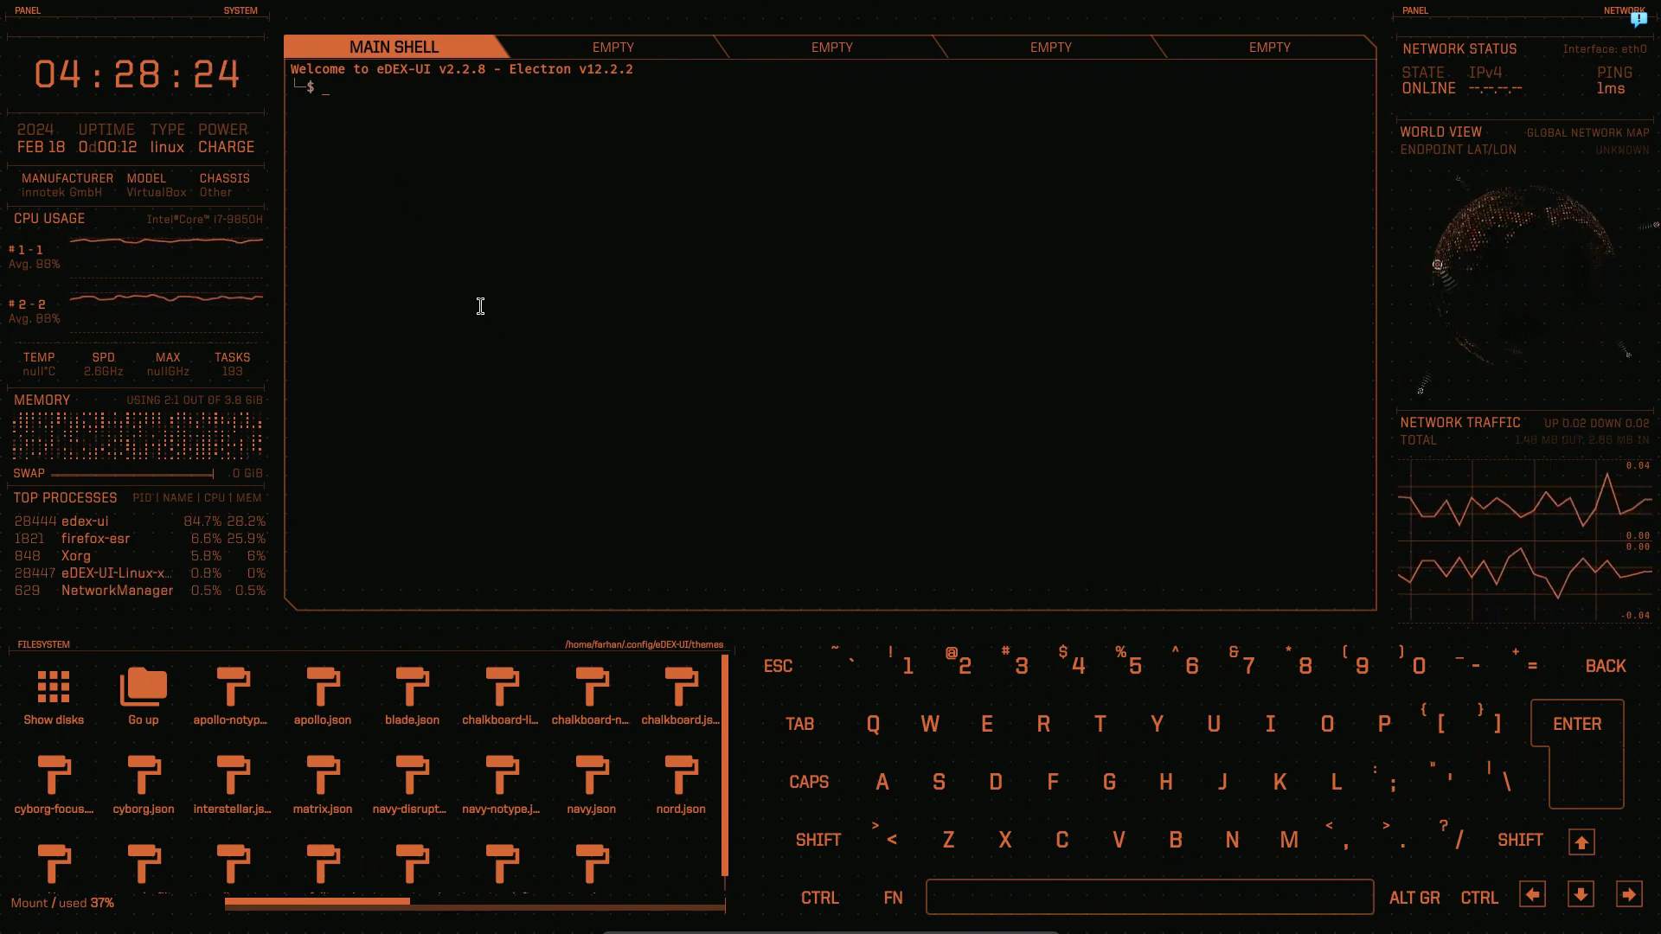
Create #2 - bash and #3 - bash terminal tabs, then return to MAIN SHELL
click(612, 47)
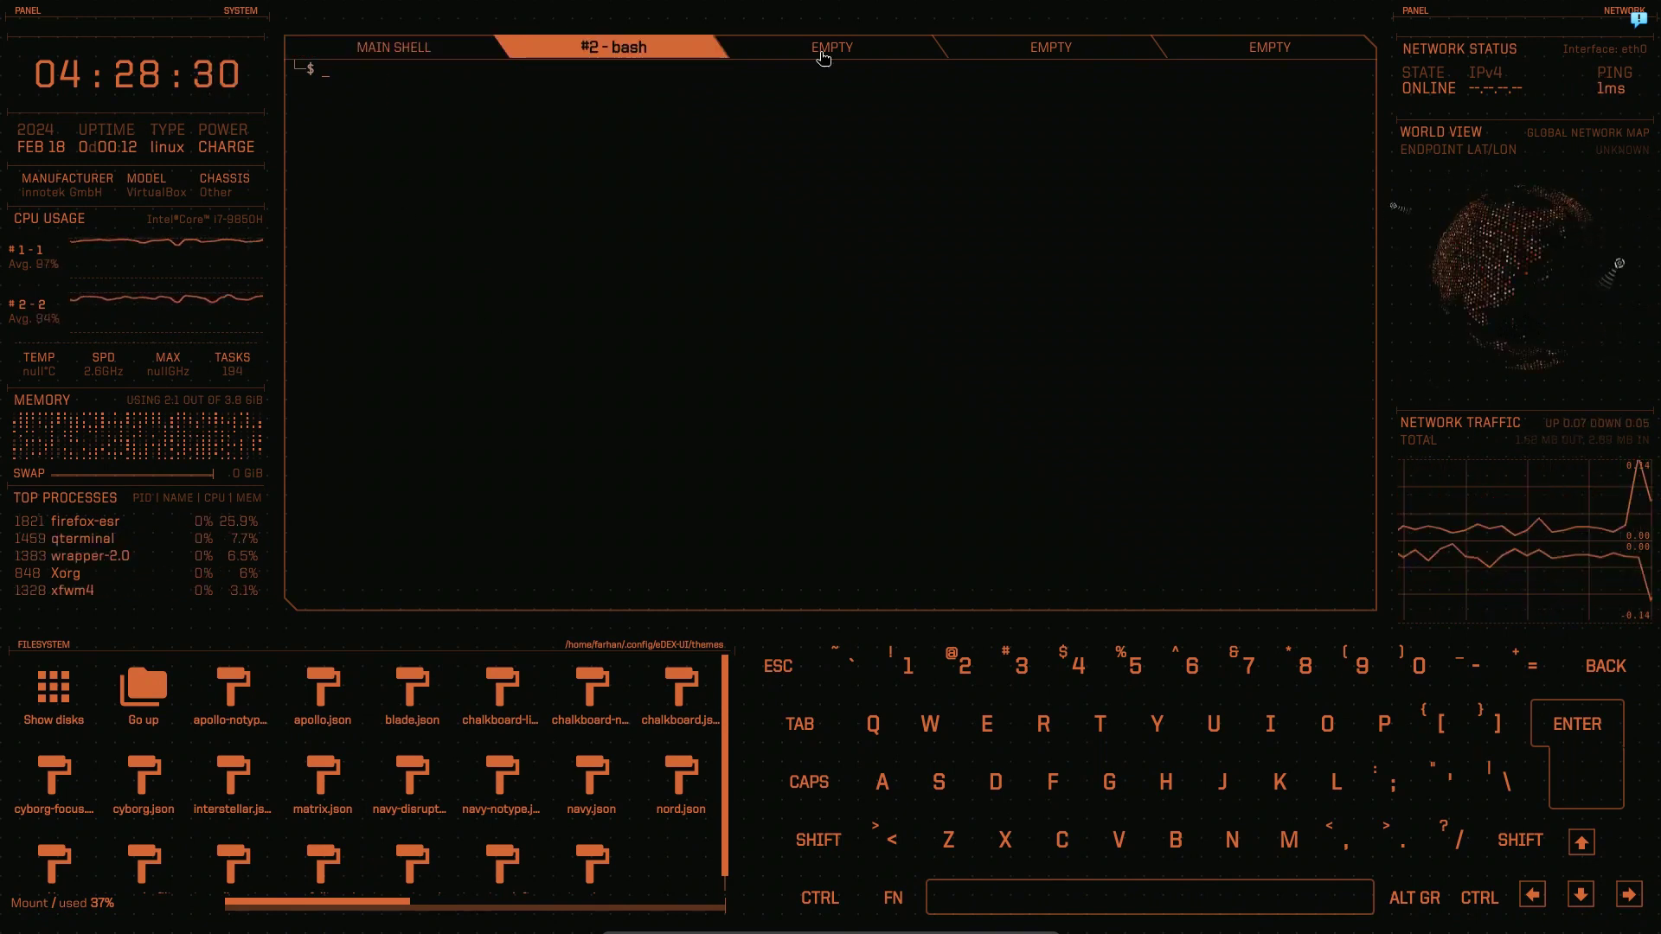
click(830, 46)
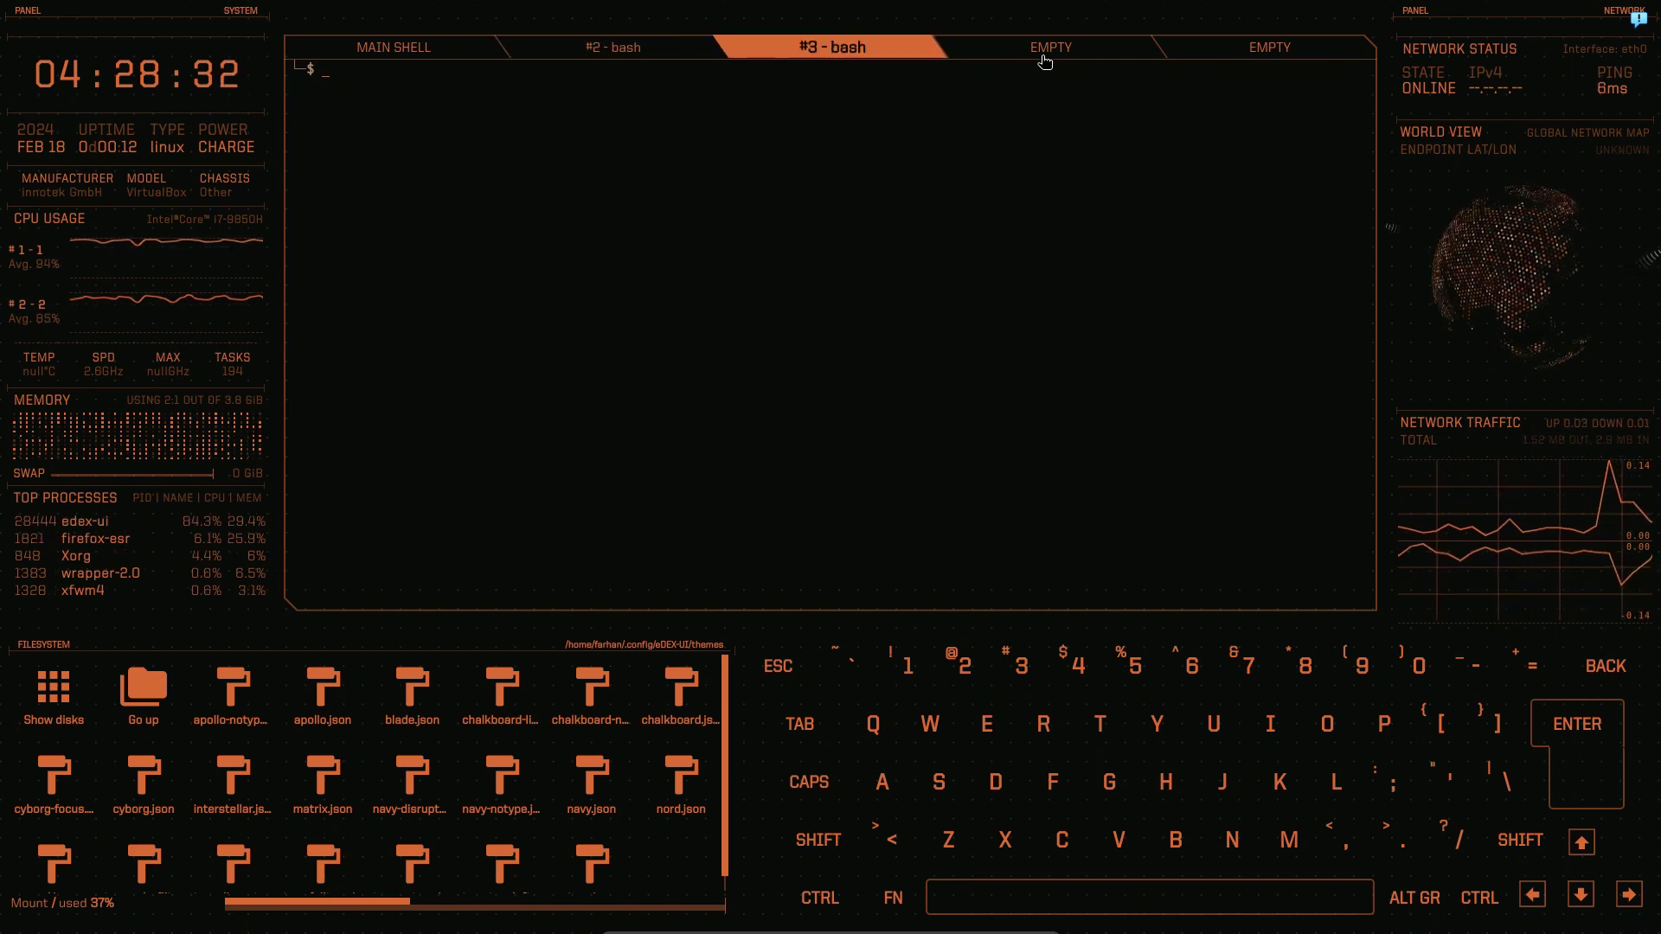
click(393, 47)
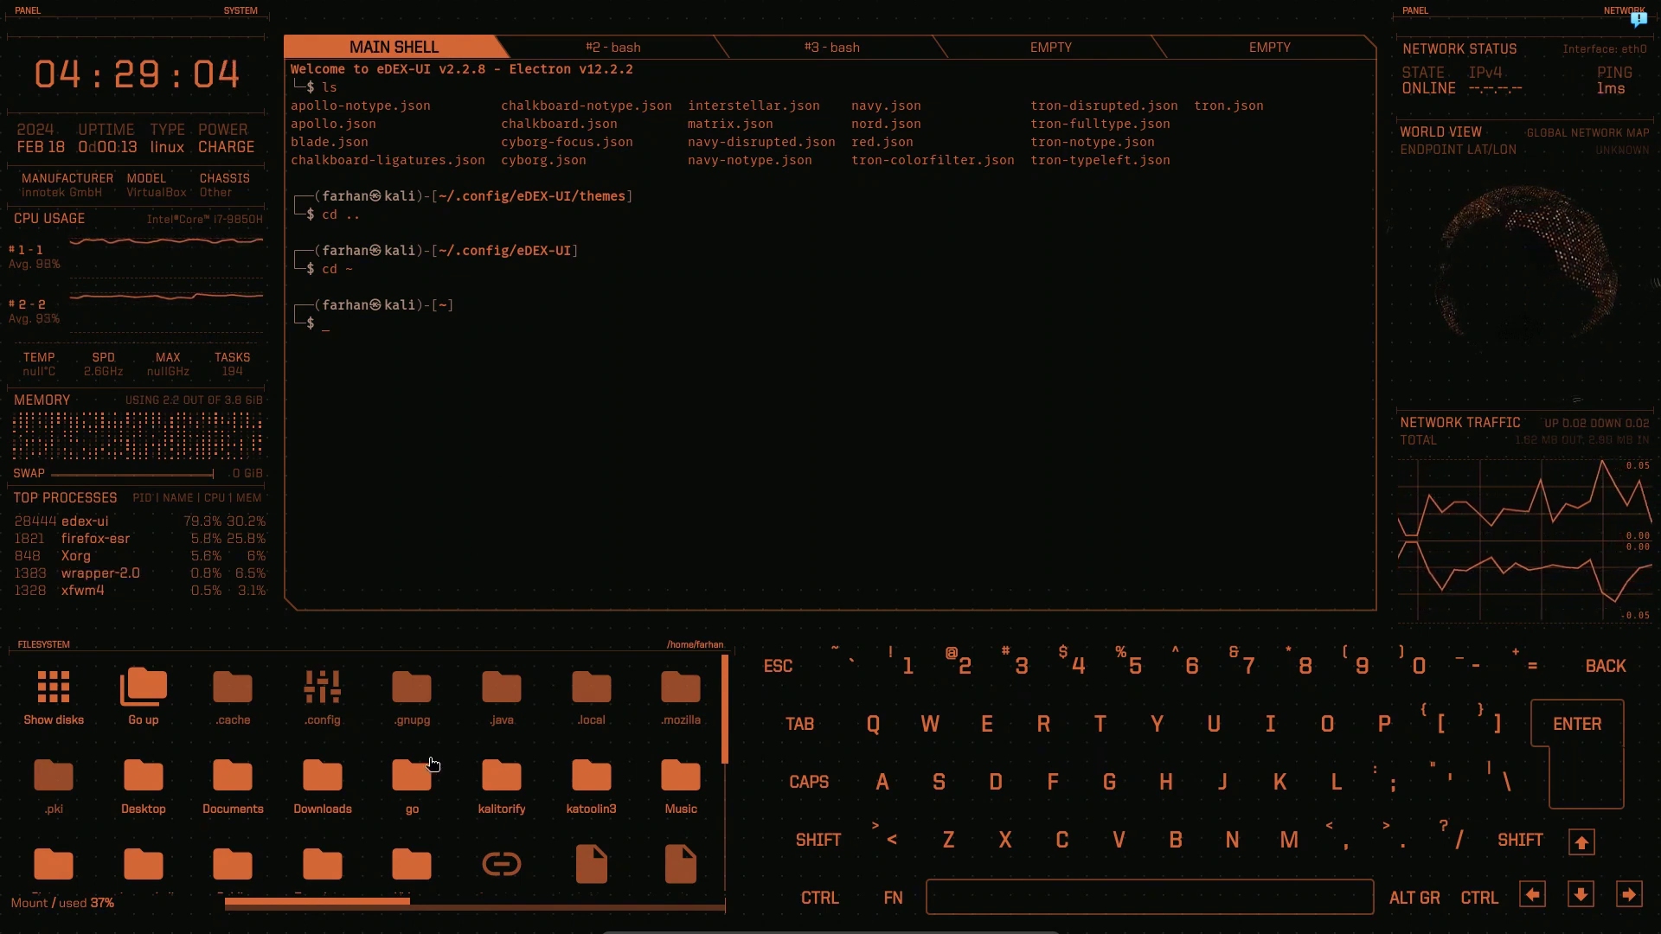
Open the go folder (bin, src) in FILESYSTEM and type exit at the prompt
double_click(410, 782)
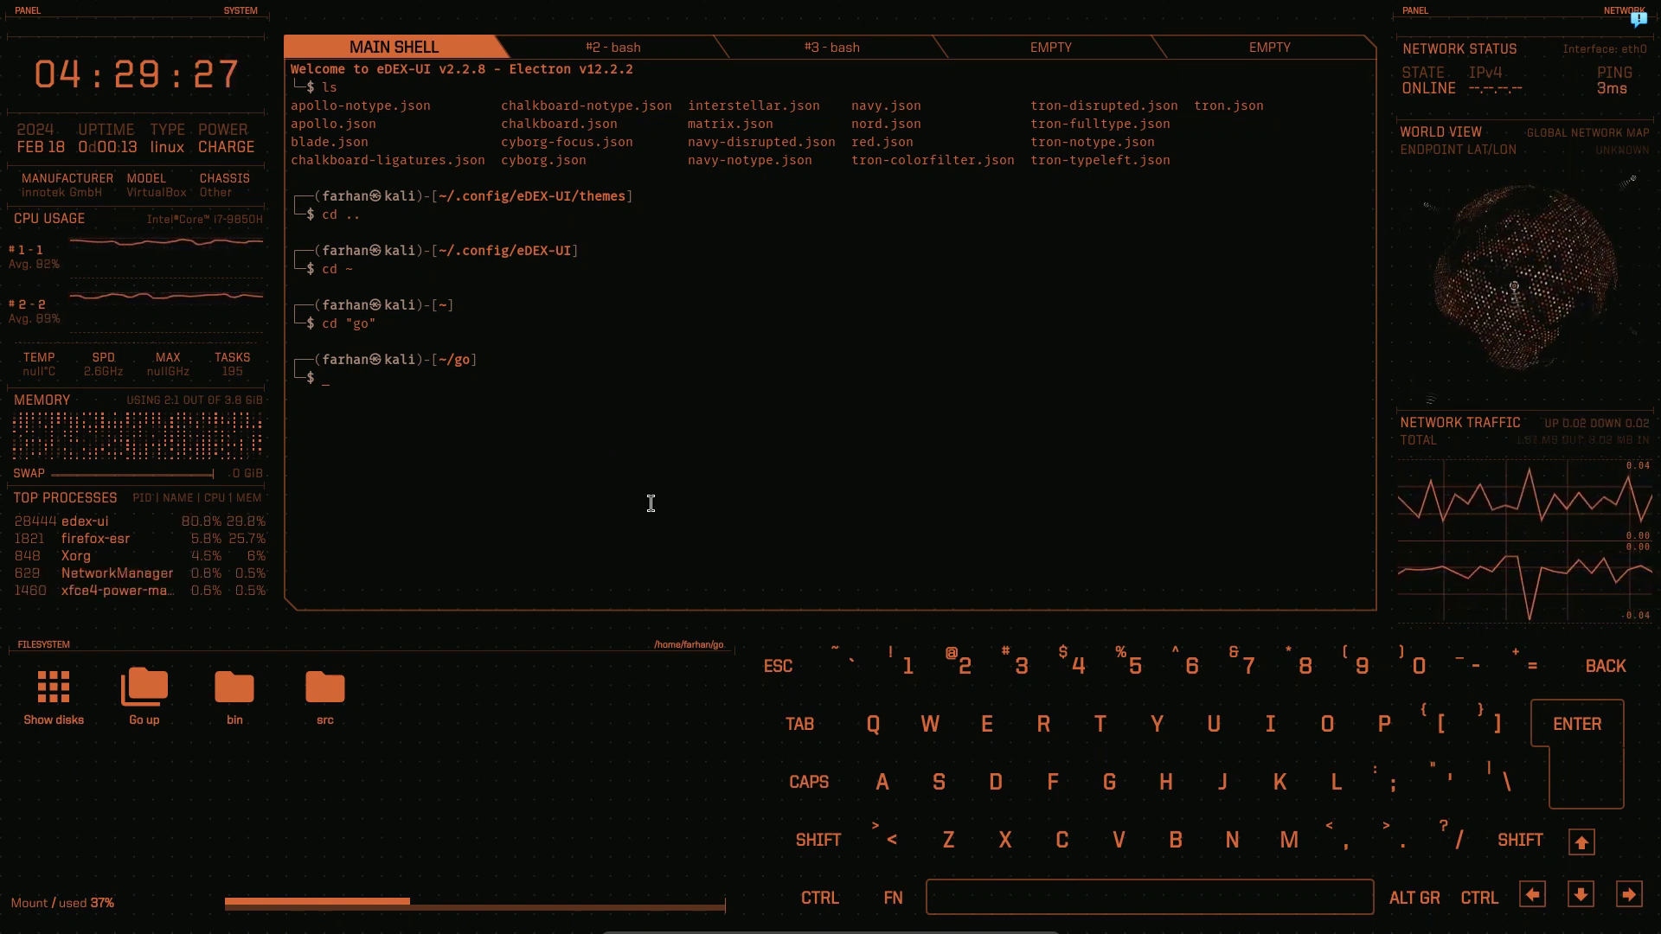
text(exit)
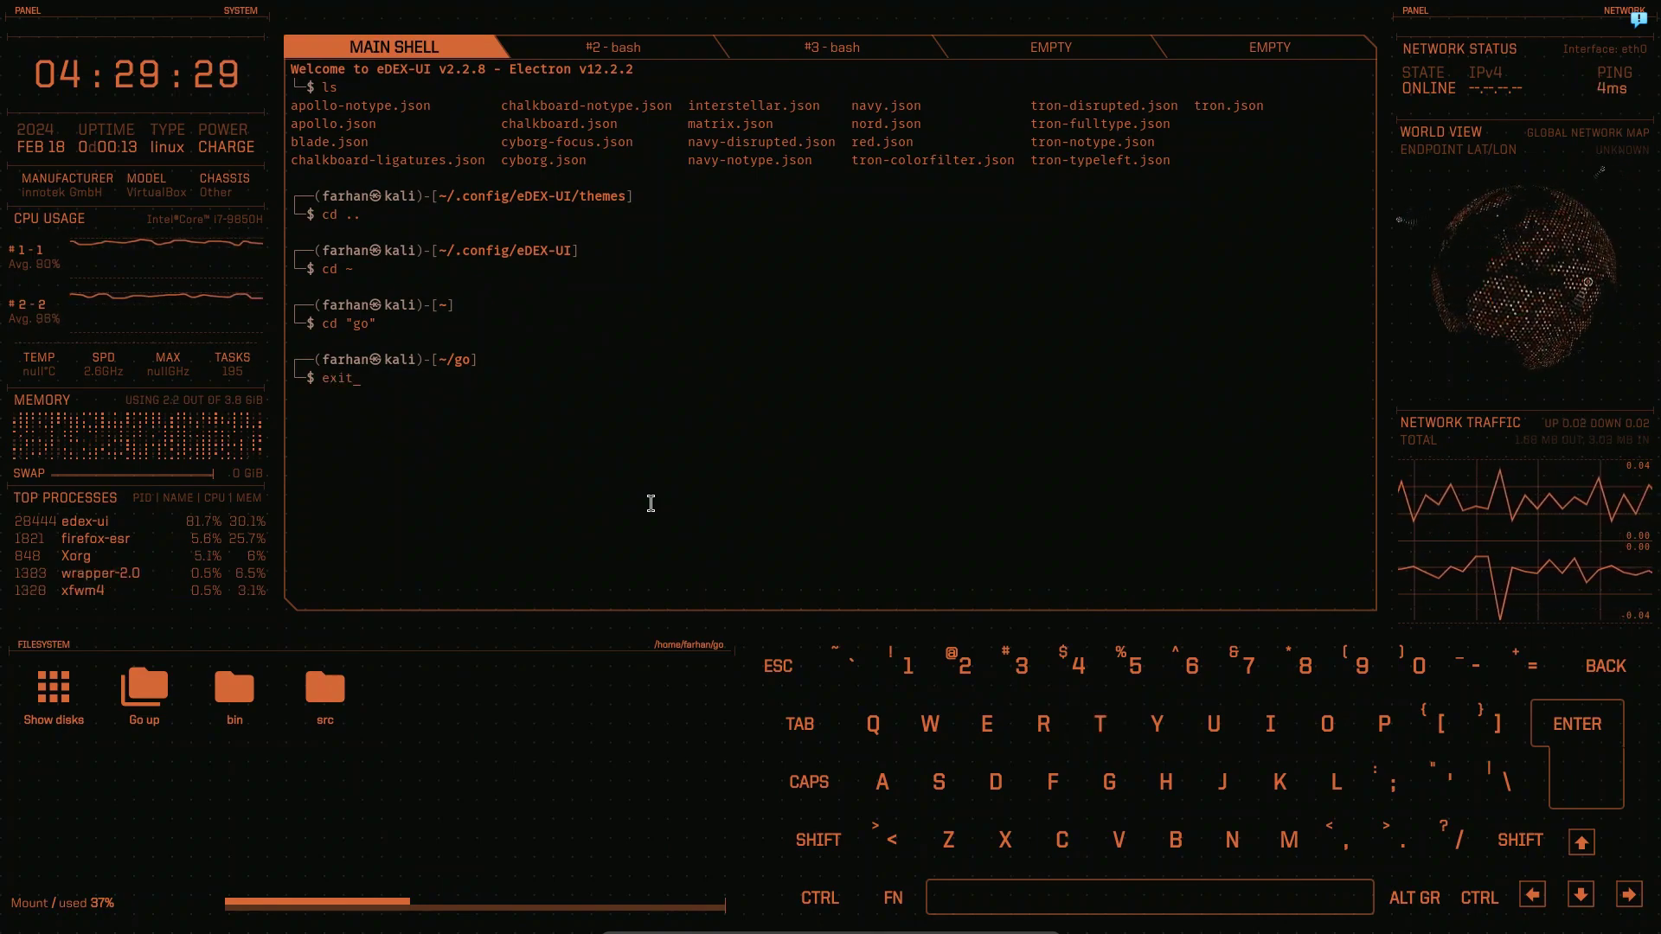